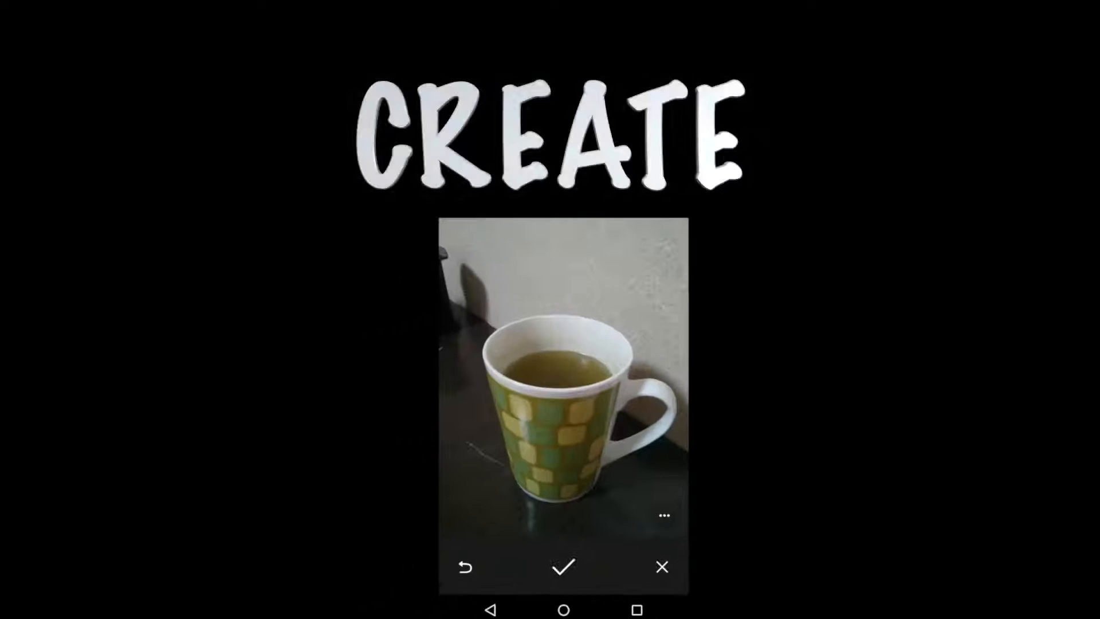
- Switch to the channel's Videos tab and scroll the uploads down to the Part 17 camera tutorial
{"action": "left_click", "coordinate": [561, 567]}
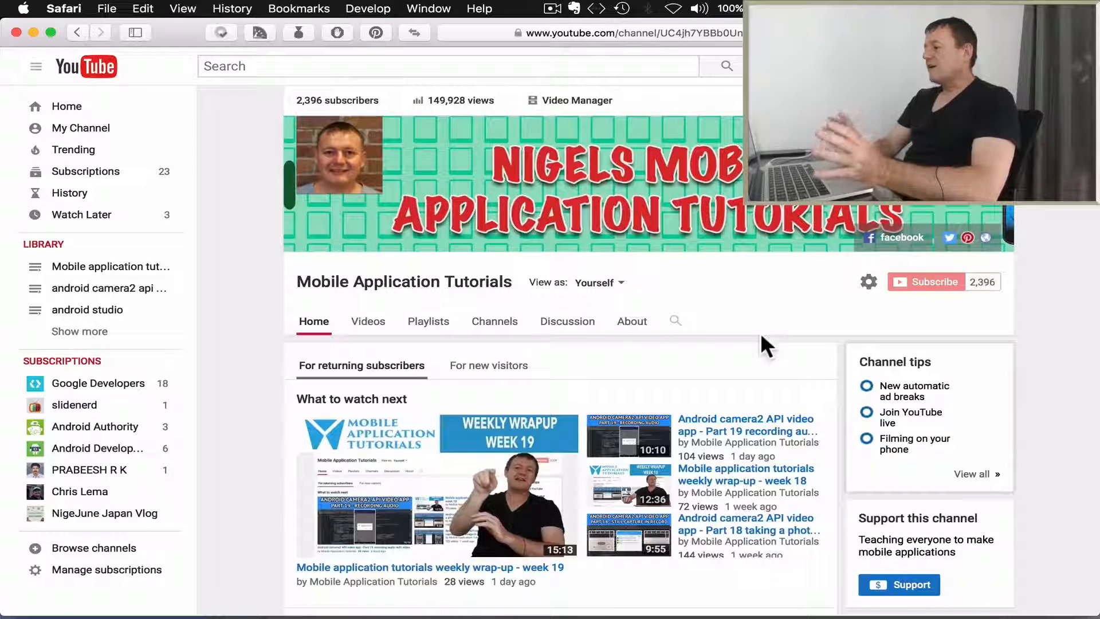
{"action": "mouse_move", "coordinate": [789, 334]}
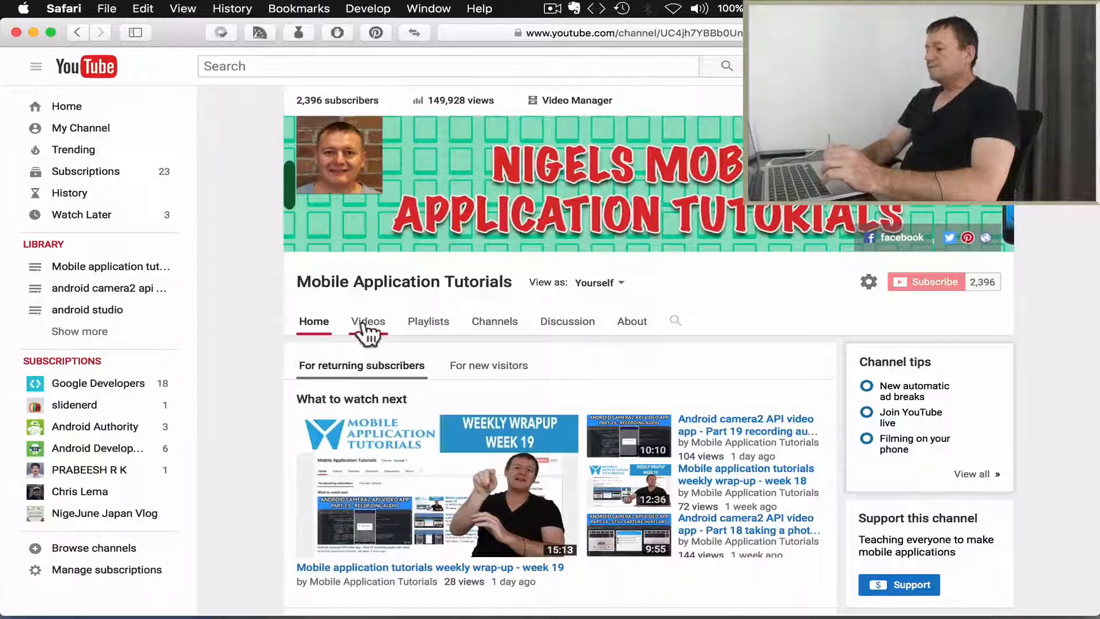
{"action": "left_click", "coordinate": [368, 320]}
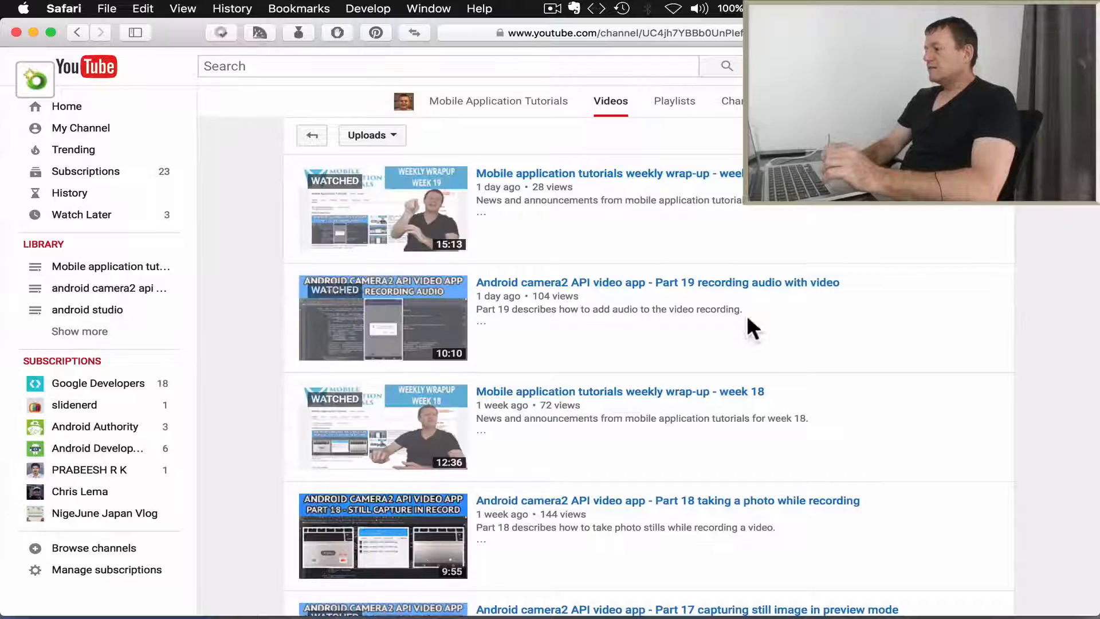
{"action": "scroll", "scroll_direction": "down", "scroll_amount": 3}
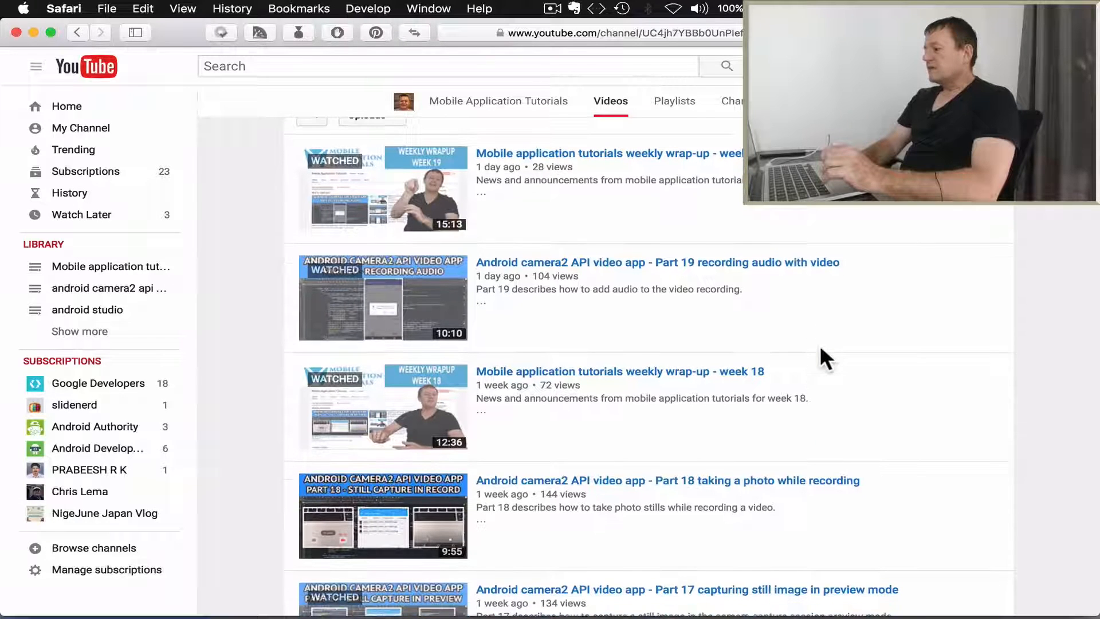
{"action": "scroll", "scroll_direction": "down", "scroll_amount": 3}
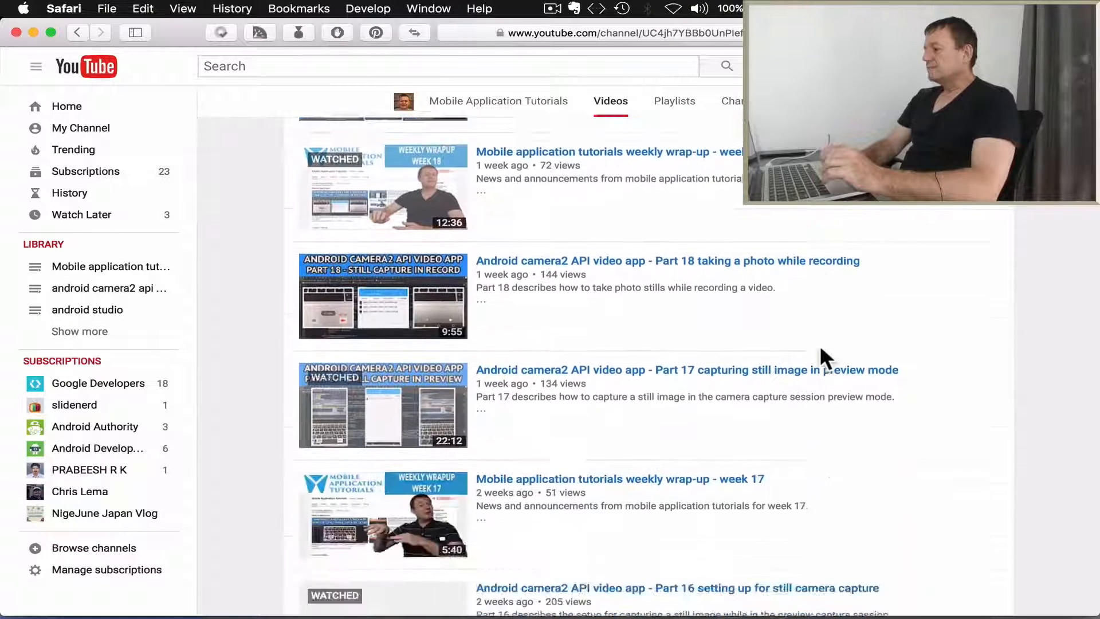
{"action": "scroll", "scroll_direction": "down", "scroll_amount": 3}
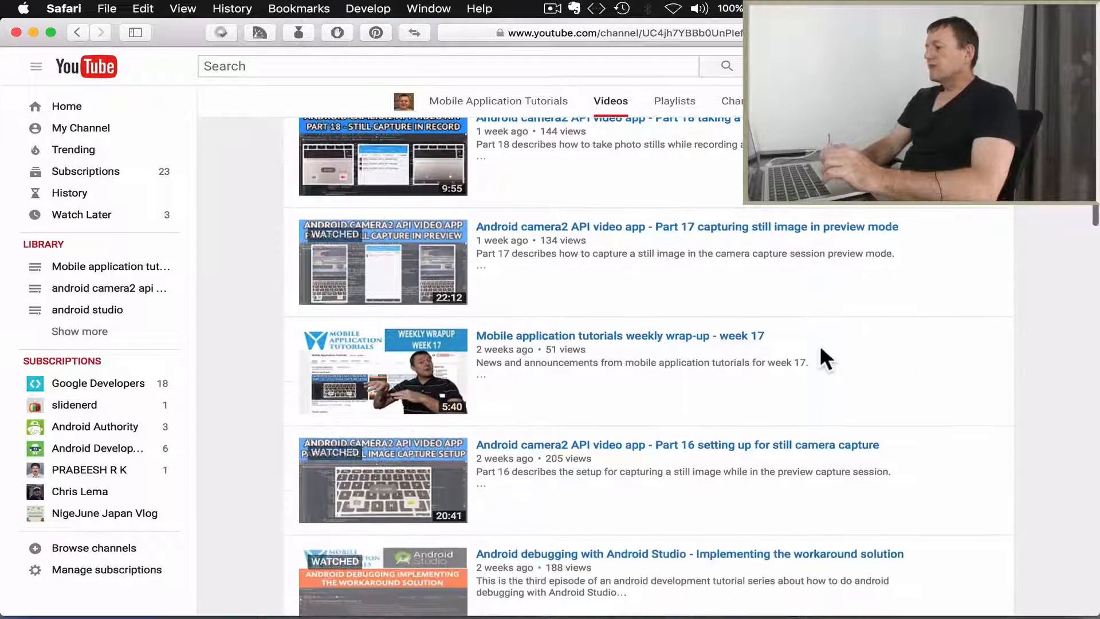
{"action": "mouse_move", "coordinate": [711, 252]}
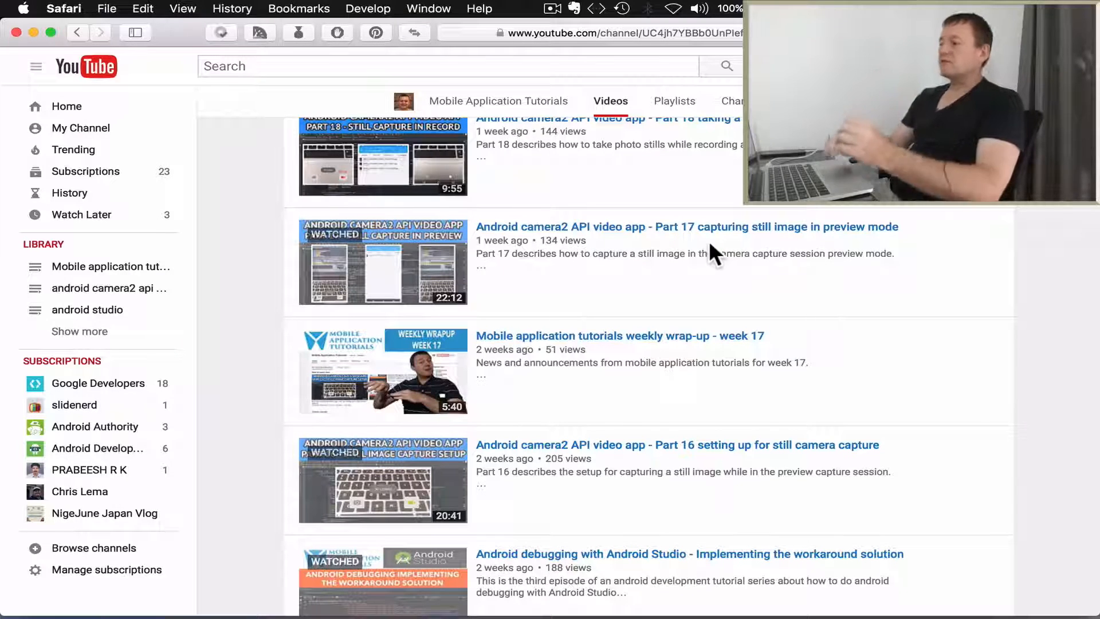
{"action": "mouse_move", "coordinate": [842, 242]}
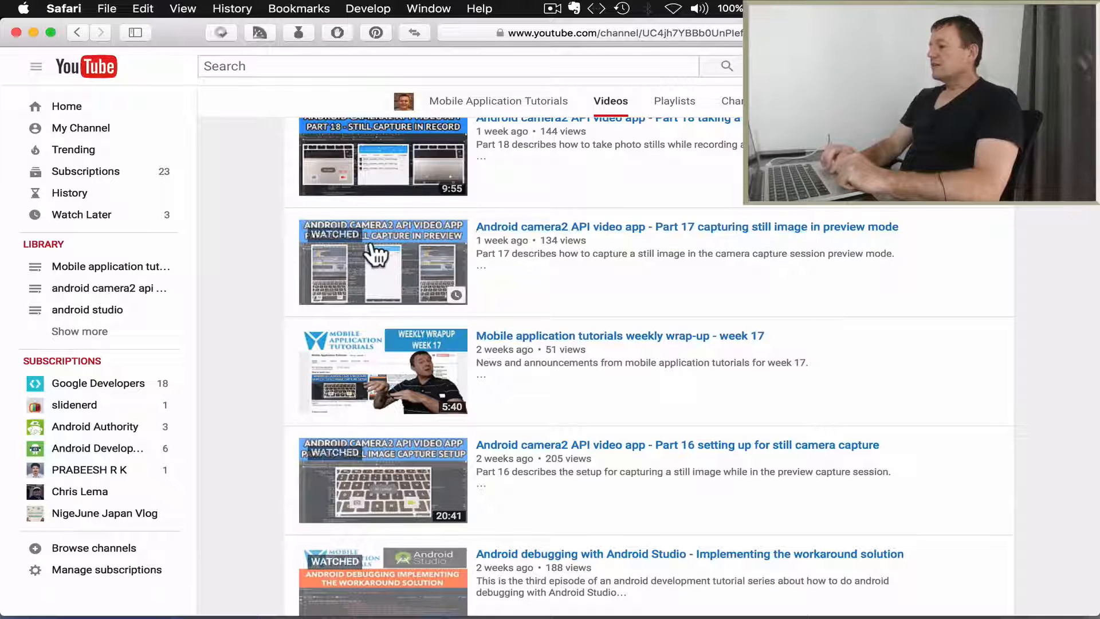
- Open the Part 17 still-capture video, expand its description and bring up its Basic info for editing
{"action": "left_click", "coordinate": [382, 262]}
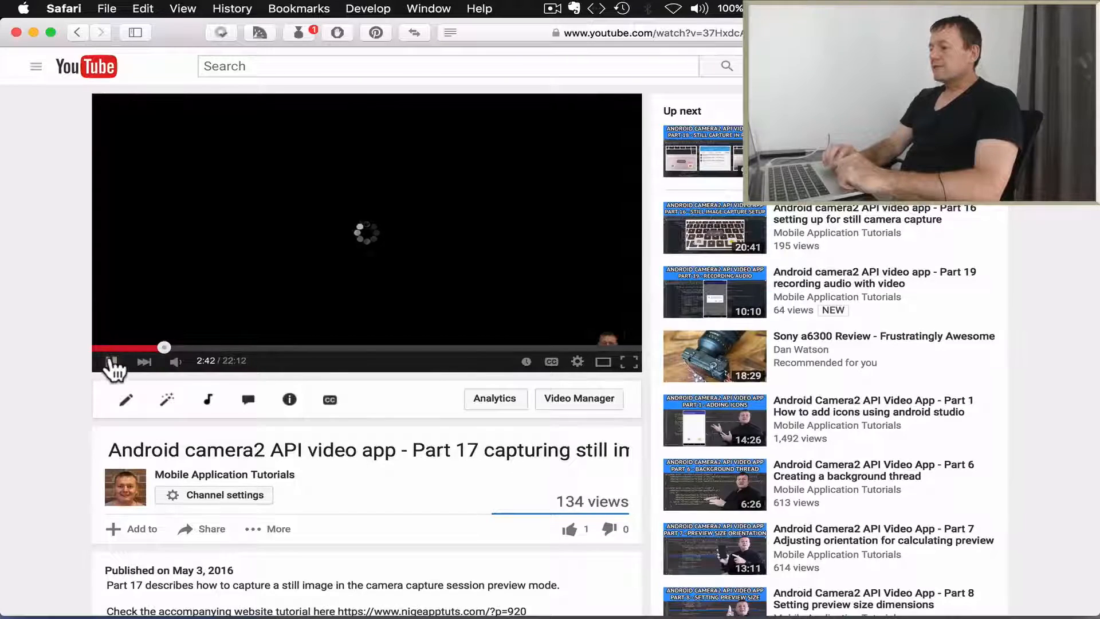
{"action": "scroll", "scroll_direction": "down", "scroll_amount": 3}
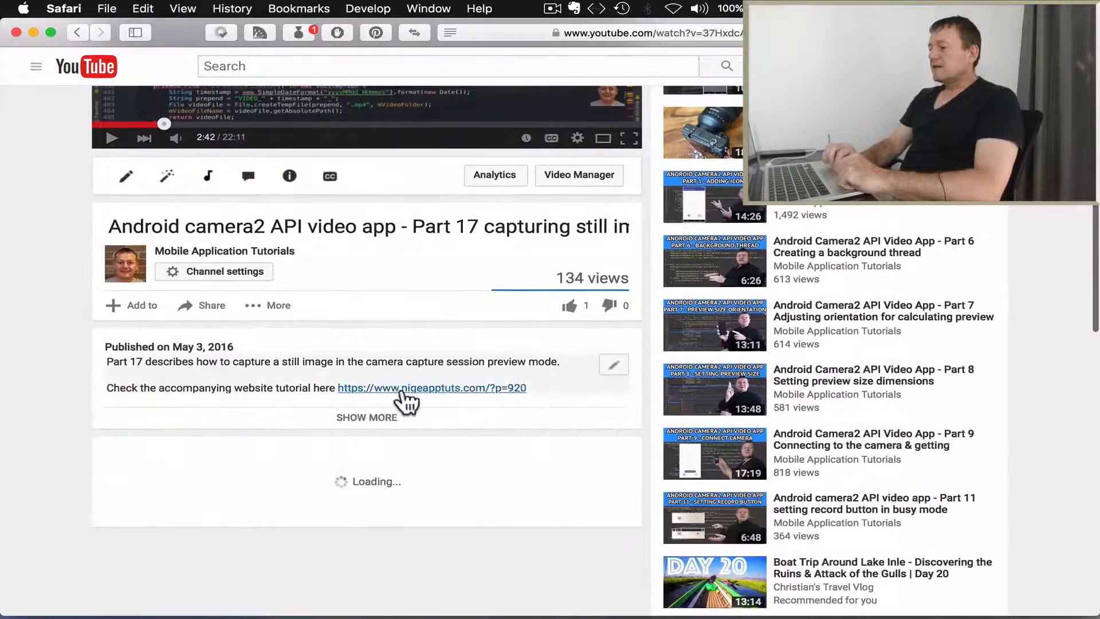
{"action": "left_click", "coordinate": [367, 417]}
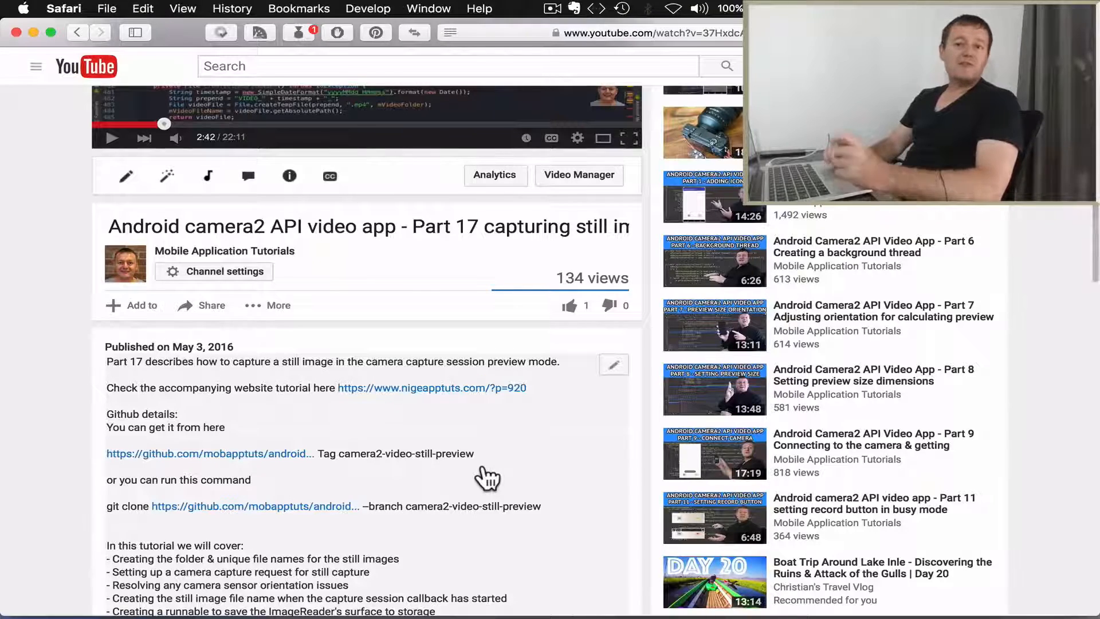
{"action": "scroll", "scroll_direction": "down", "scroll_amount": 3}
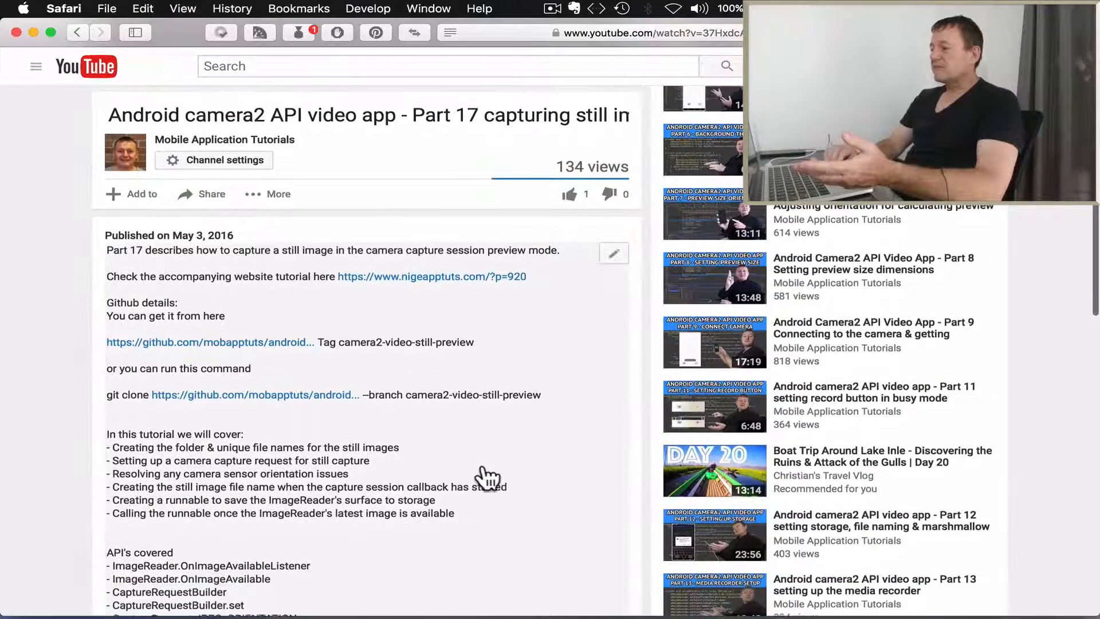
{"action": "mouse_move", "coordinate": [527, 371]}
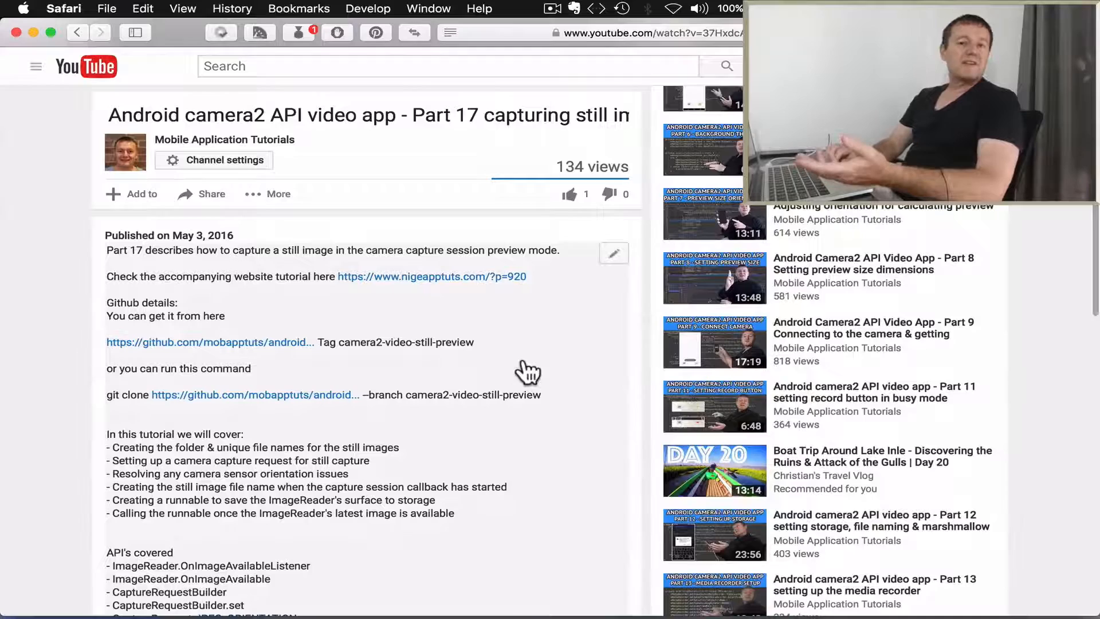
{"action": "left_click", "coordinate": [614, 252]}
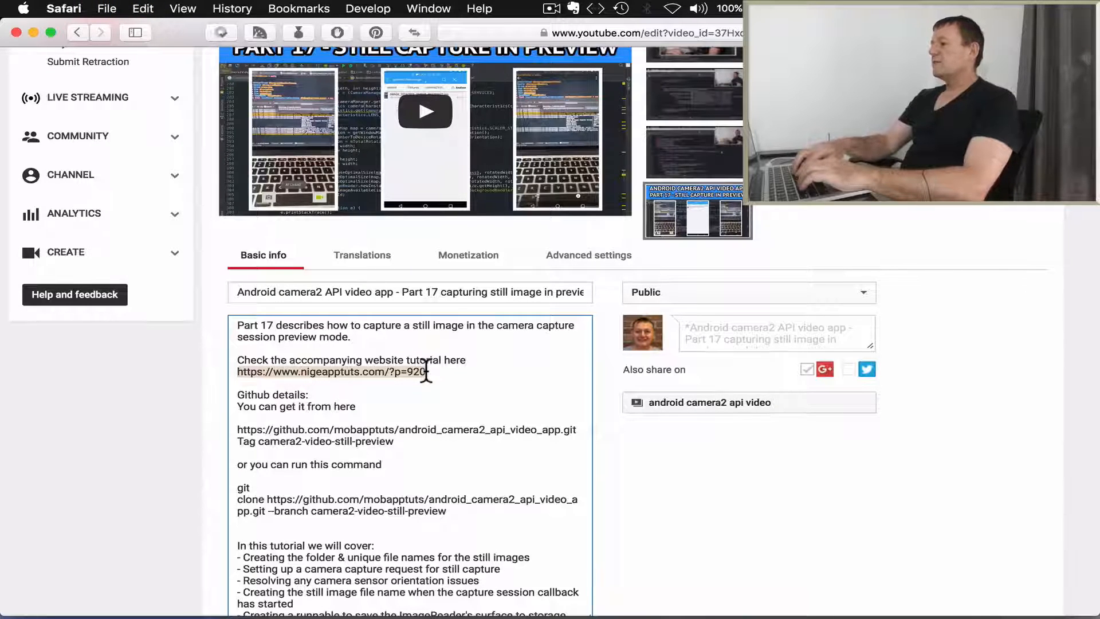
- Open the nigeapptuts.com still-capture tutorial and scroll to its Get Code section with the GitHub clone command
{"action": "left_click", "coordinate": [327, 371]}
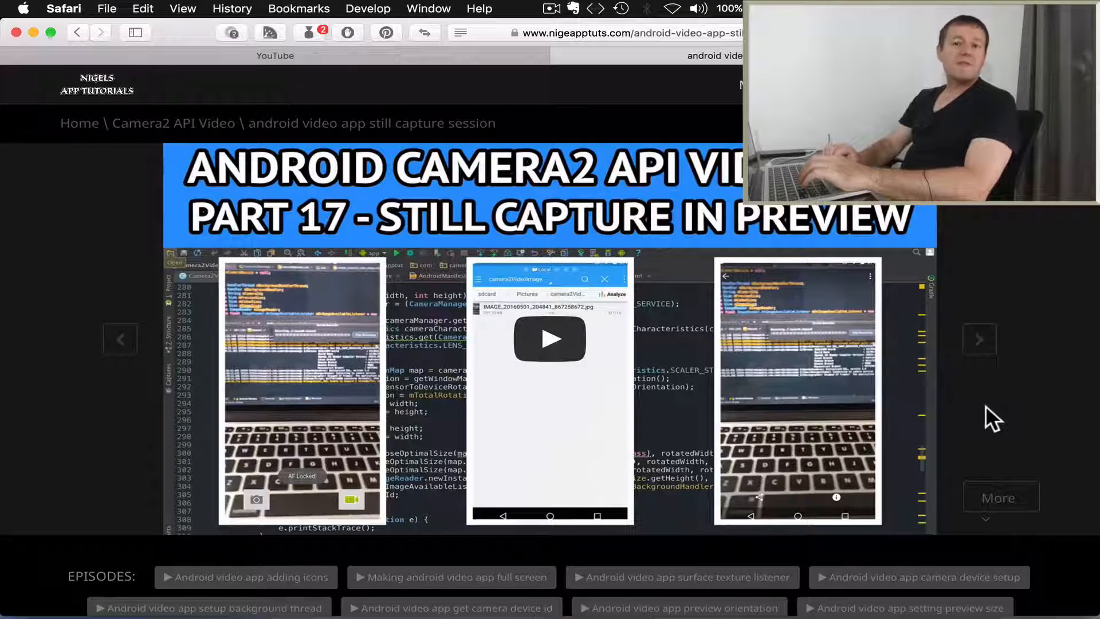
{"action": "scroll", "scroll_direction": "down", "scroll_amount": 3}
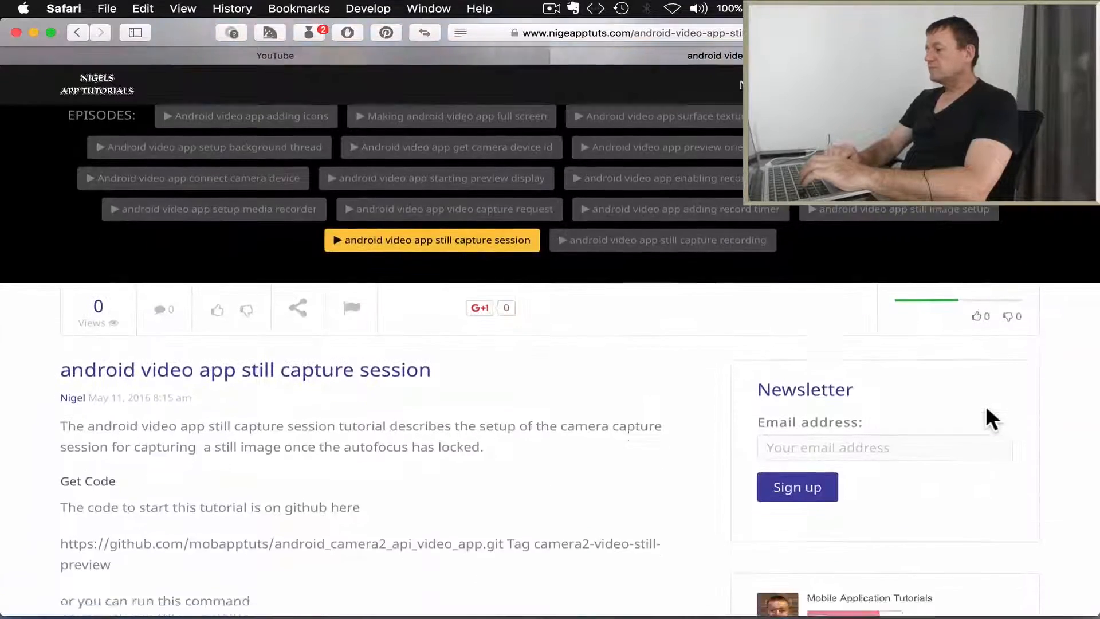
{"action": "scroll", "scroll_direction": "down", "scroll_amount": 3}
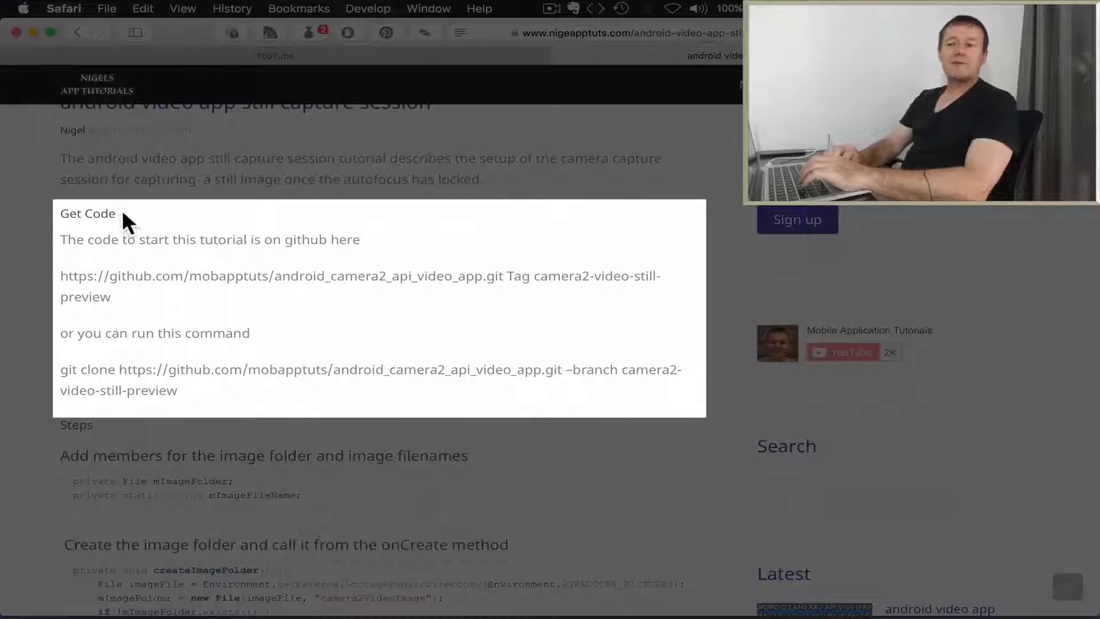
{"action": "mouse_move", "coordinate": [245, 267]}
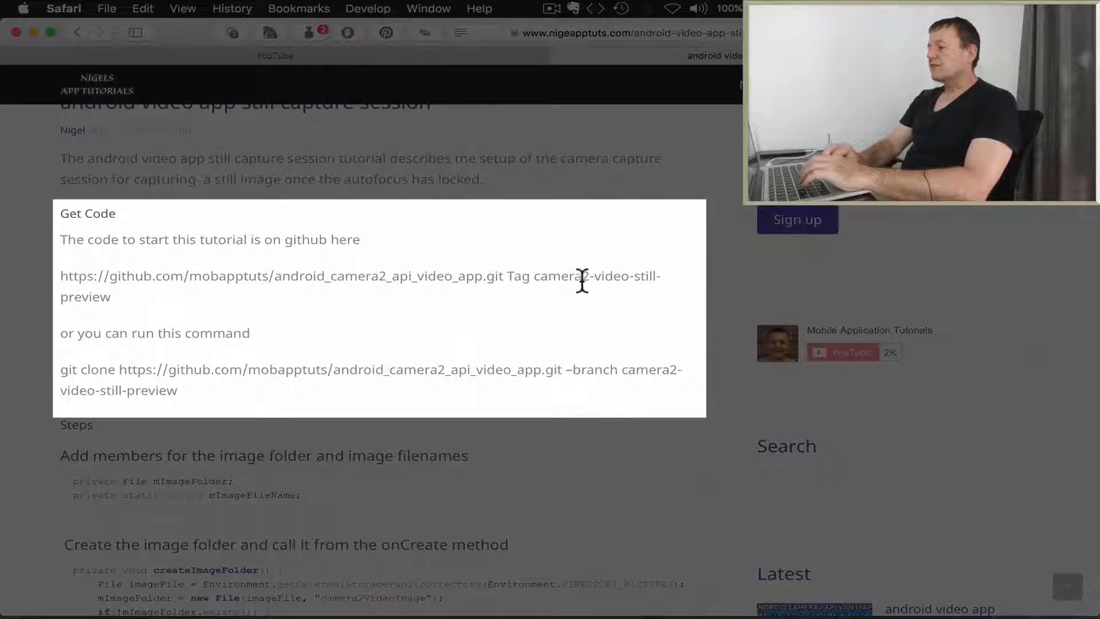
{"action": "mouse_move", "coordinate": [488, 302]}
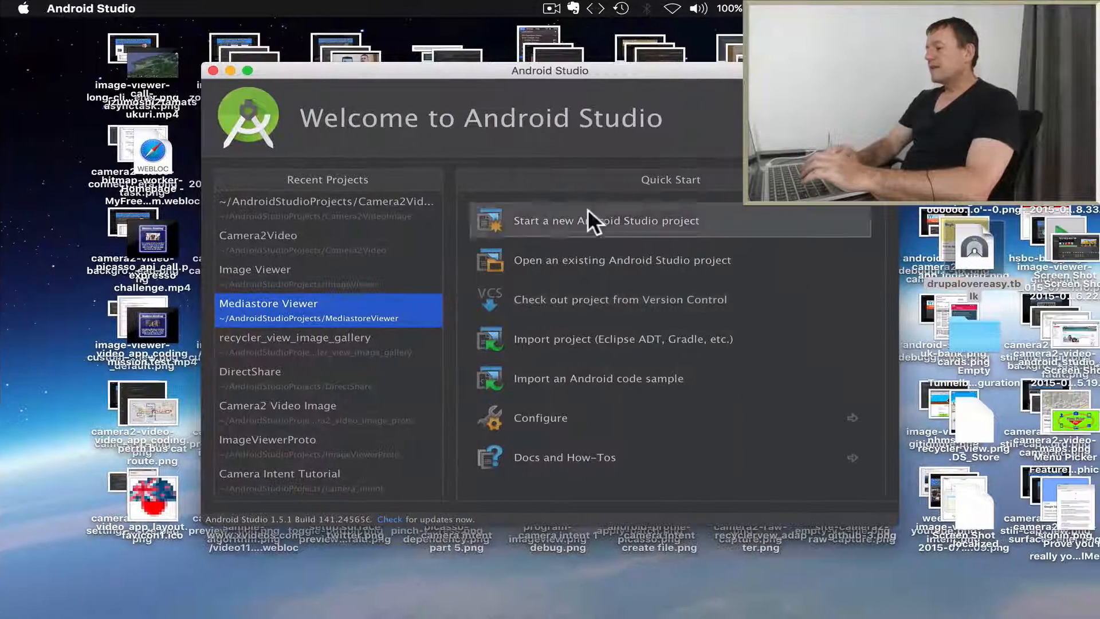
{"action": "mouse_move", "coordinate": [740, 281]}
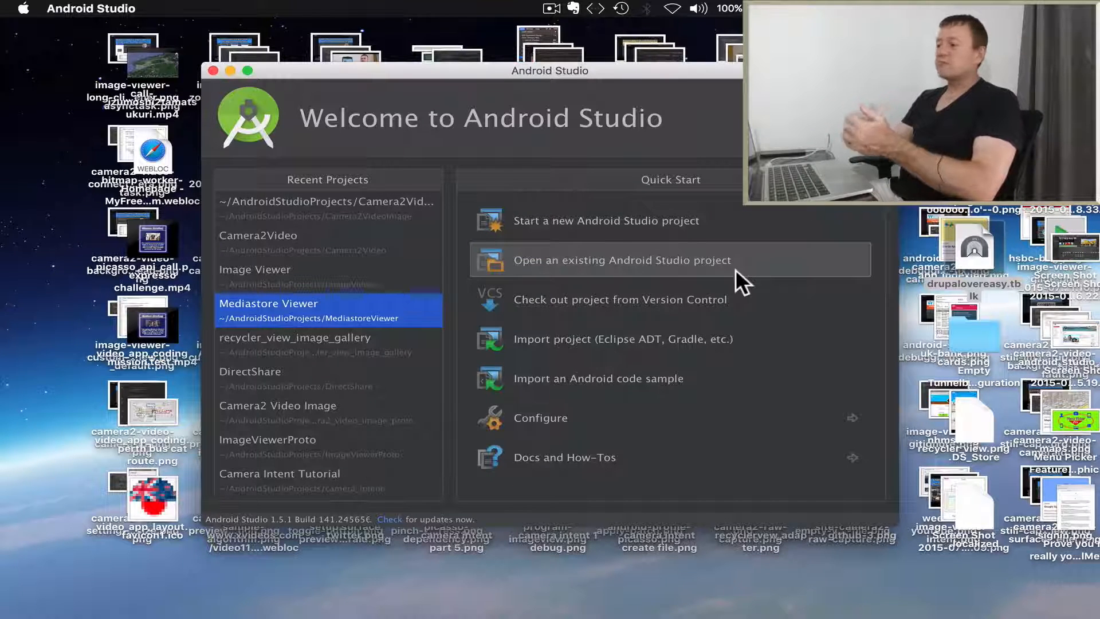
{"action": "mouse_move", "coordinate": [719, 299]}
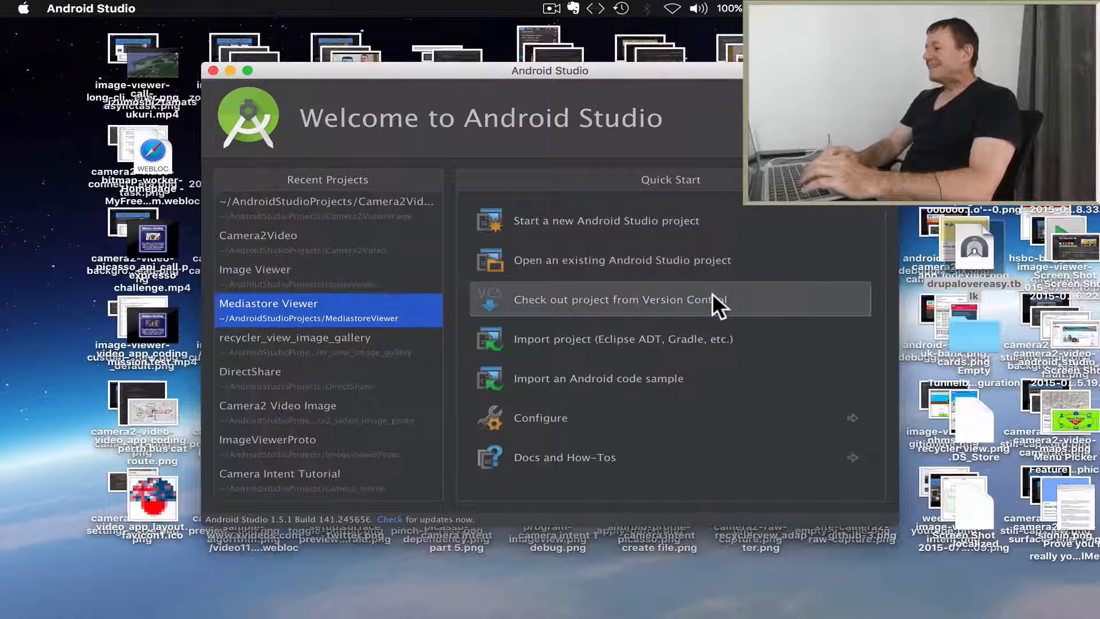
{"action": "mouse_move", "coordinate": [754, 314]}
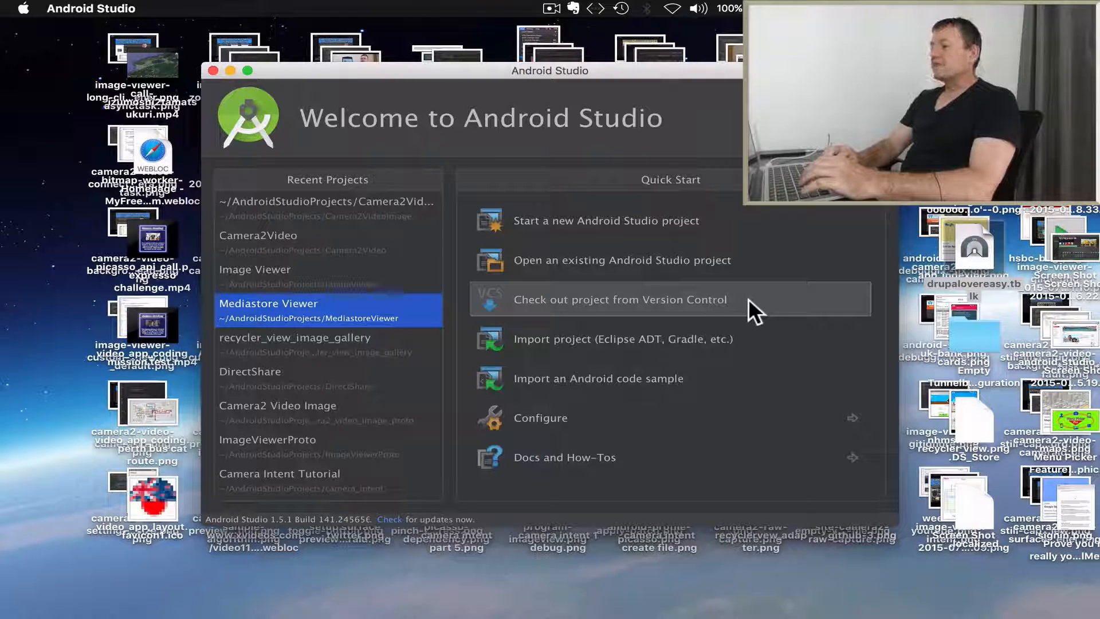
- Start checking out a project from version control via Git from the Welcome screen
{"action": "left_click", "coordinate": [619, 299]}
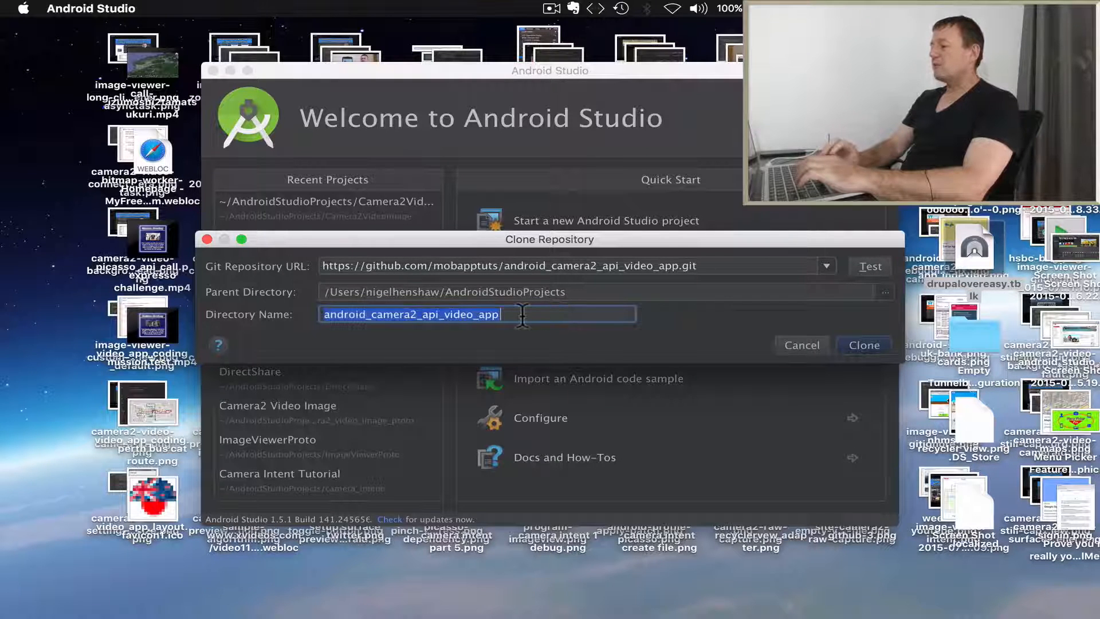
- Name the clone directory 'camera2 video github' and start cloning the repository
{"action": "type", "text": "camera"}
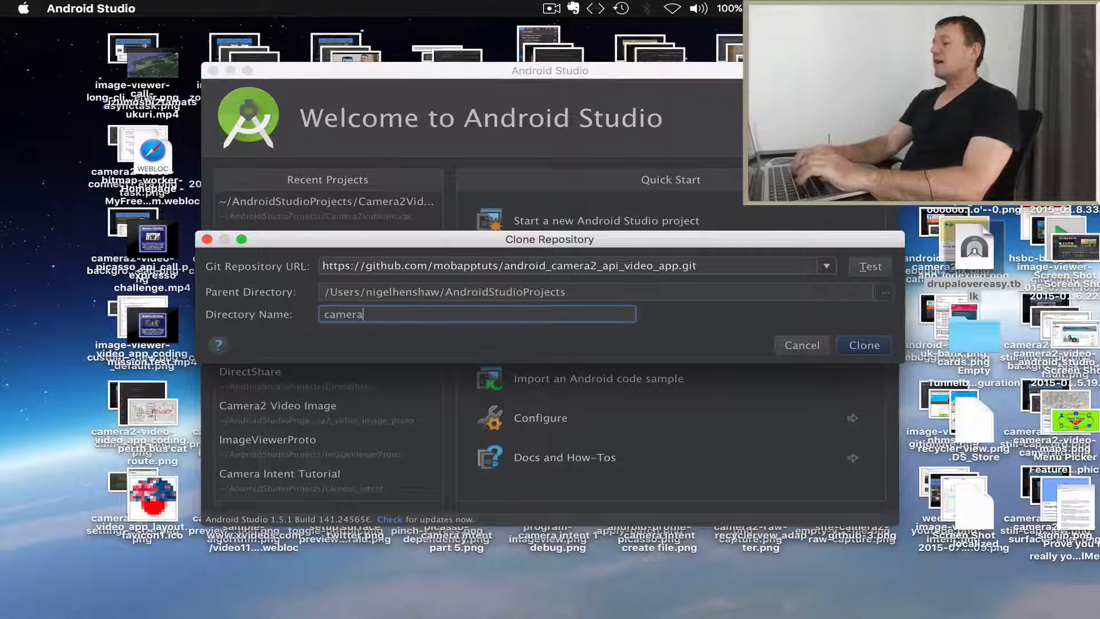
{"action": "type", "text": "2 video"}
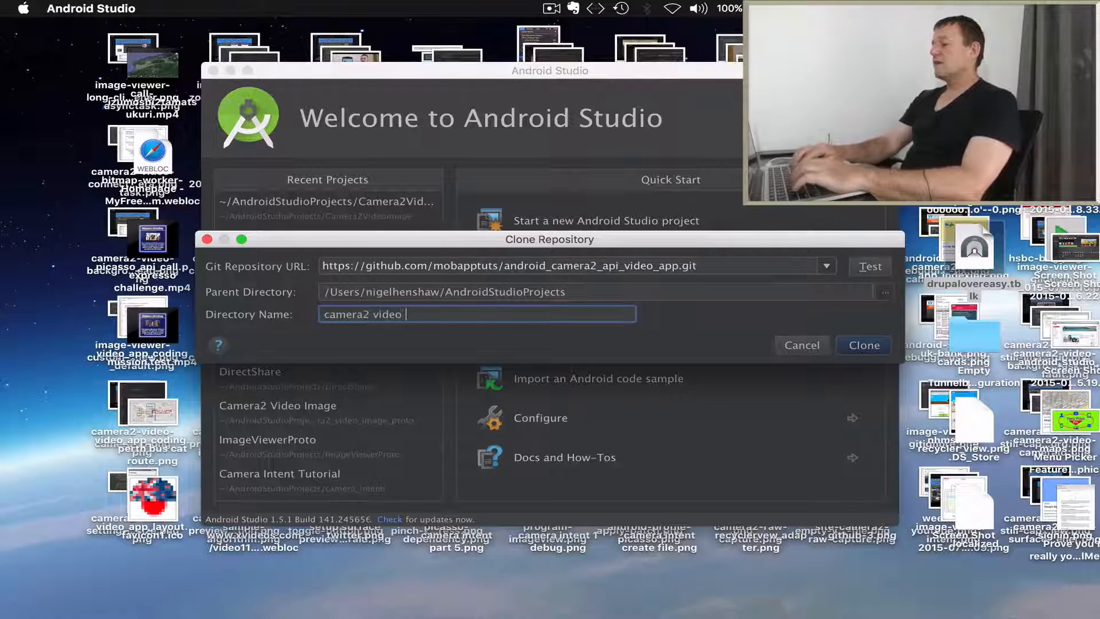
{"action": "type", "text": "github"}
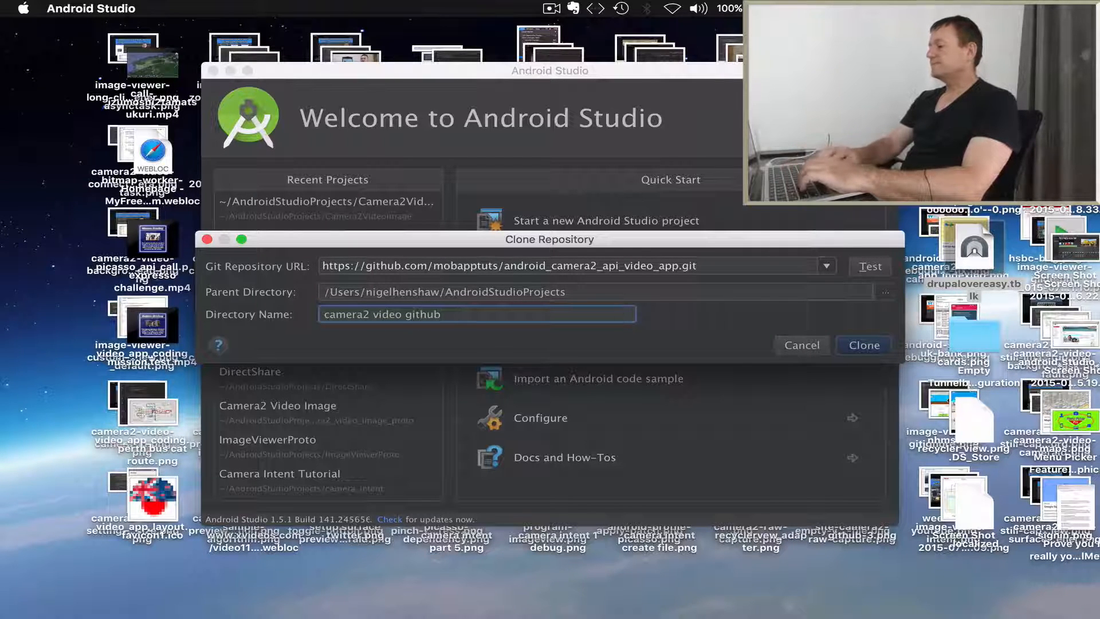
{"action": "left_click", "coordinate": [800, 345]}
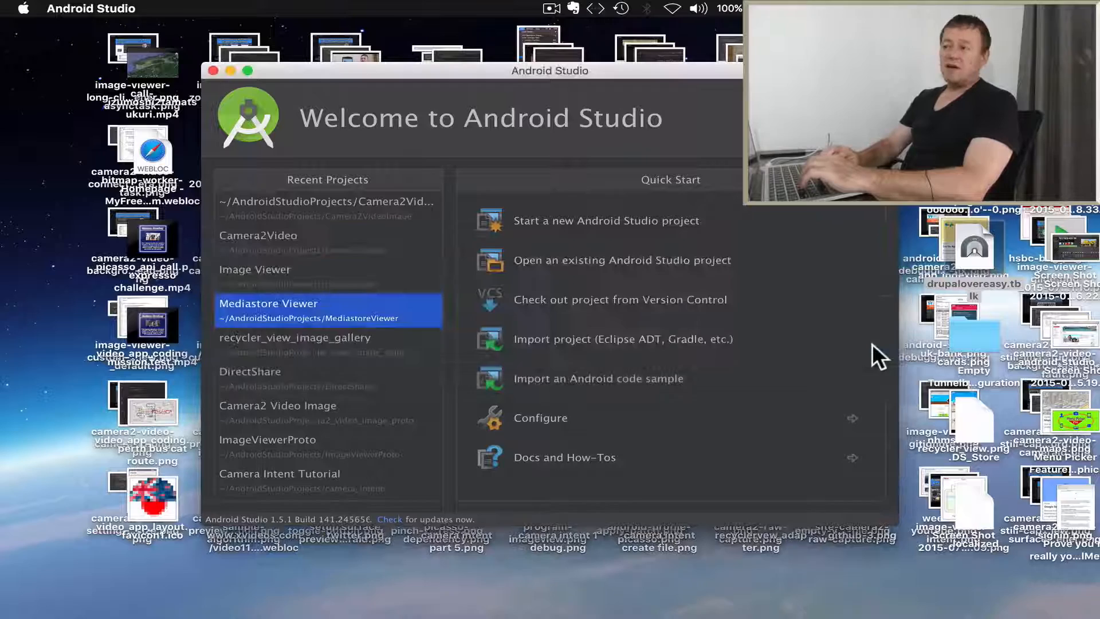
- Confirm opening the freshly checked-out camera2 video github project
{"action": "left_click", "coordinate": [620, 299]}
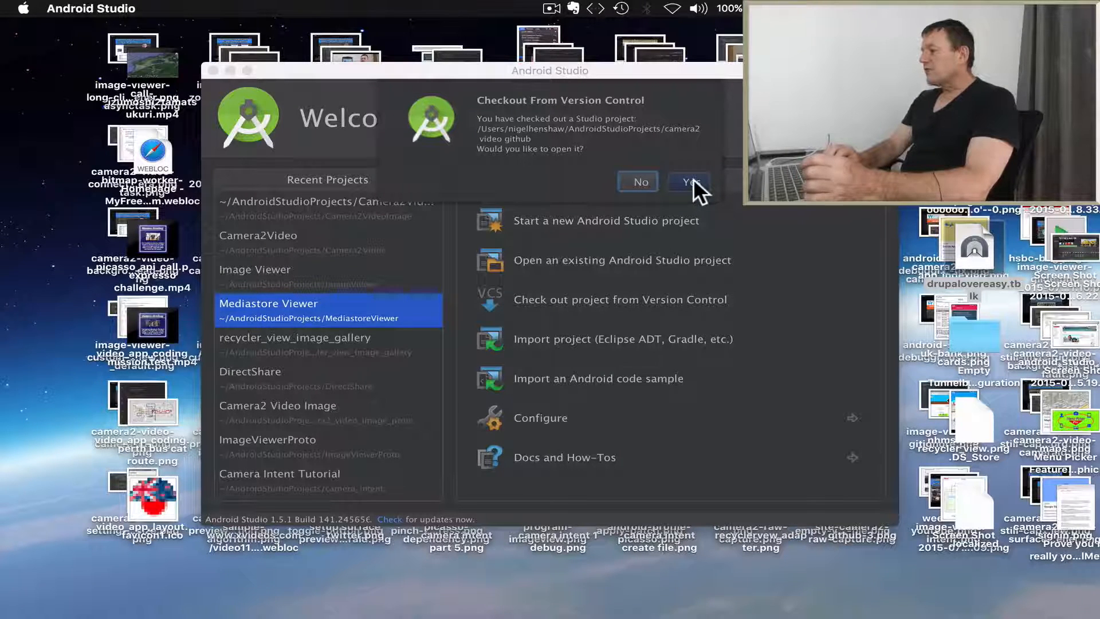
{"action": "left_click", "coordinate": [688, 182]}
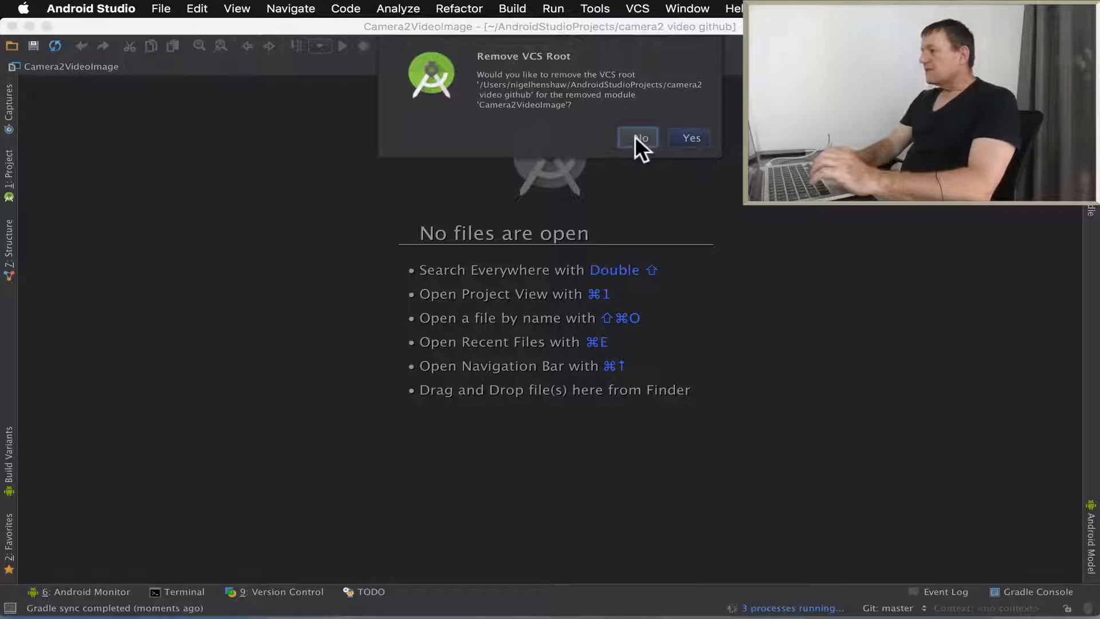
- Keep the VCS root, then open Camera2VideoImageActivity.java from app > java > mobapptut.com.camera2videoimage
{"action": "left_click", "coordinate": [639, 138]}
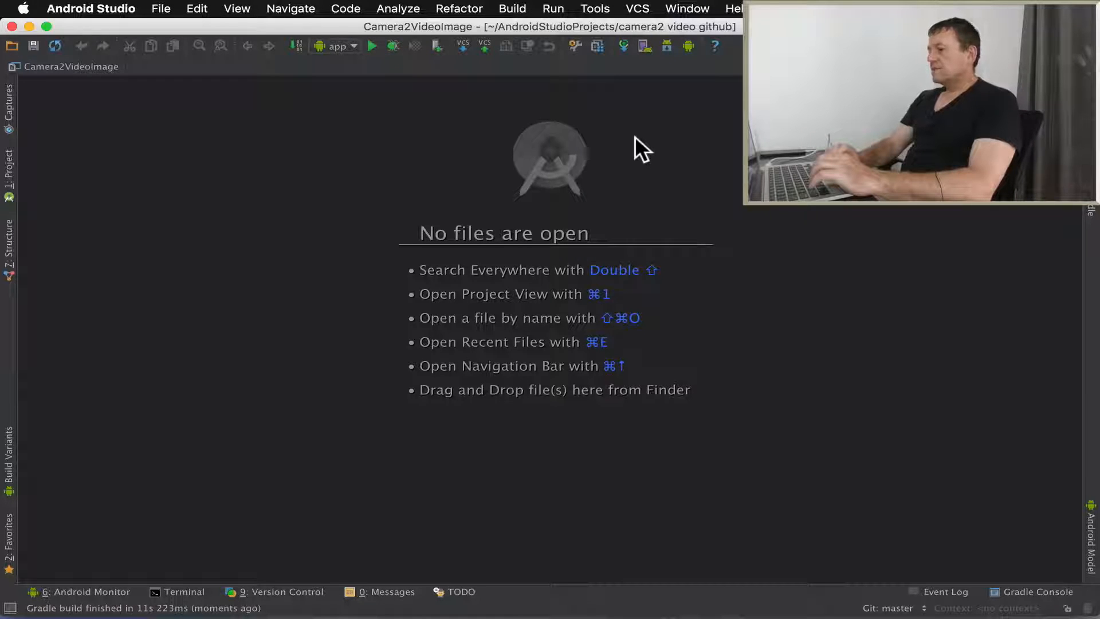
{"action": "mouse_move", "coordinate": [281, 184]}
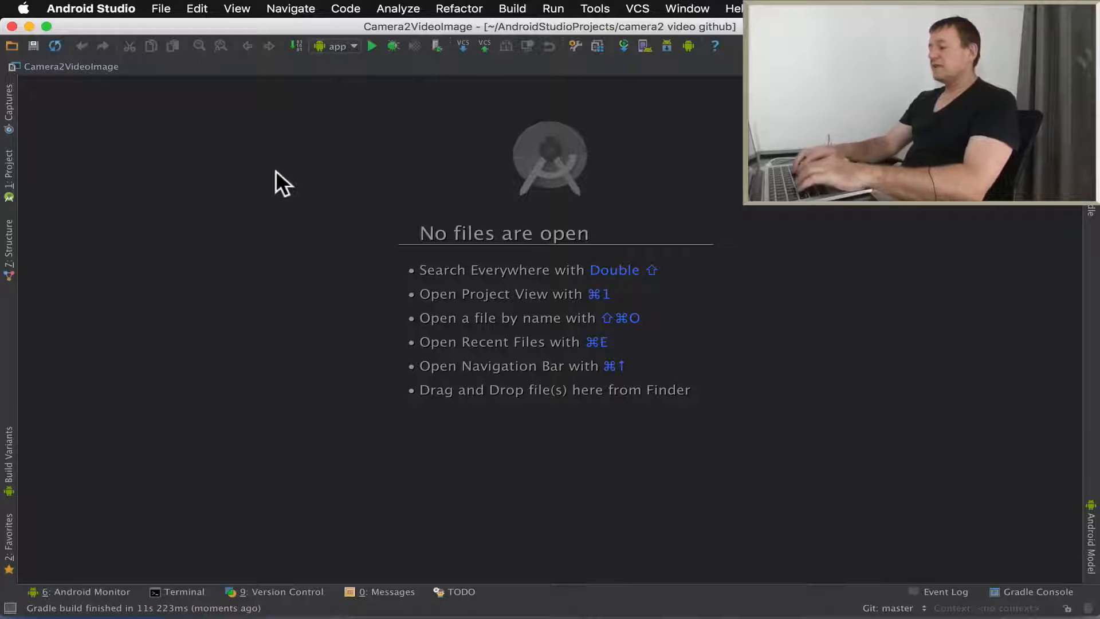
{"action": "left_click", "coordinate": [8, 168]}
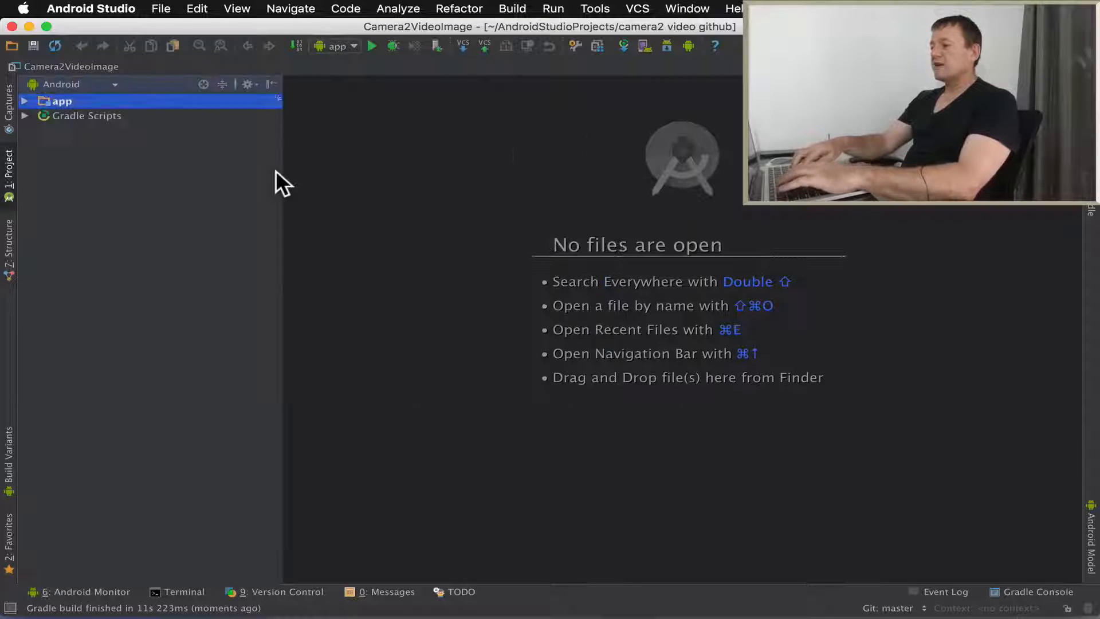
{"action": "left_click", "coordinate": [24, 101]}
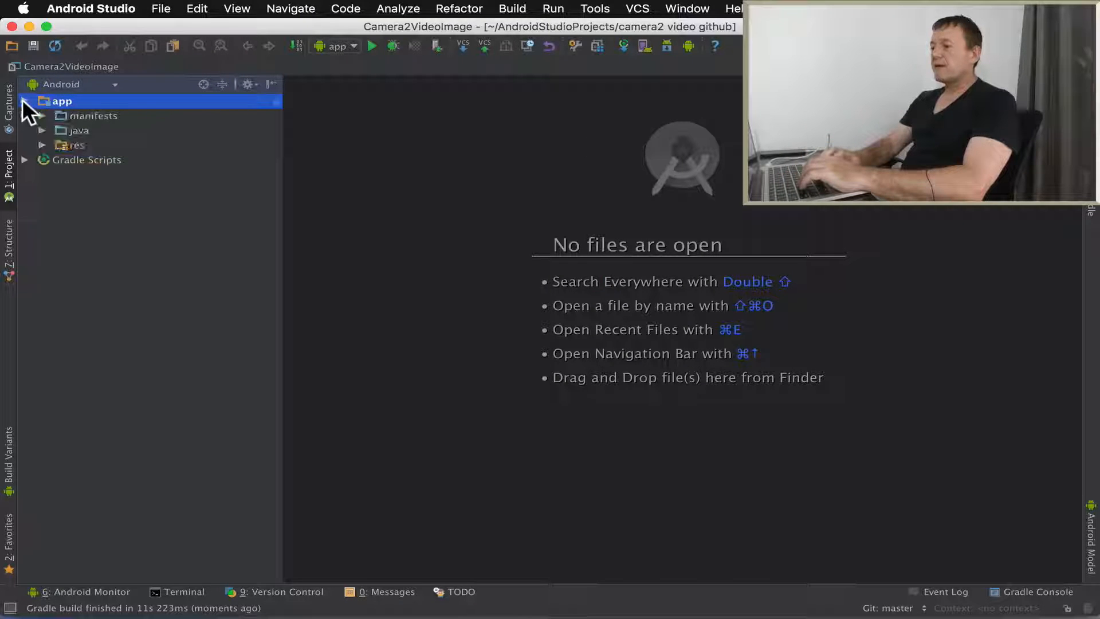
{"action": "left_click", "coordinate": [41, 131]}
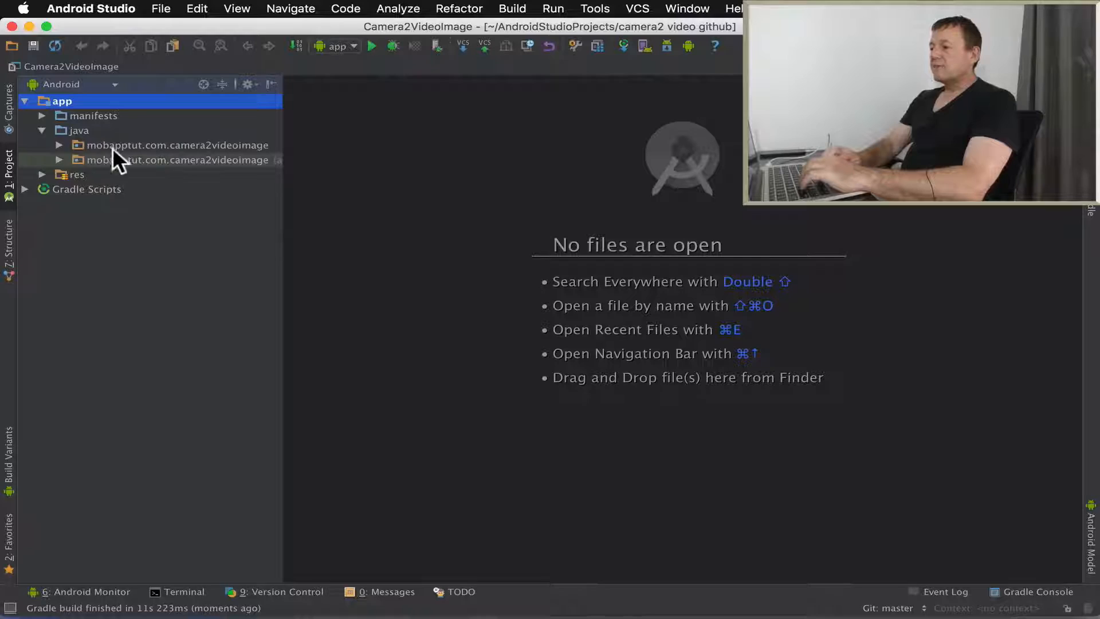
{"action": "left_click", "coordinate": [58, 145]}
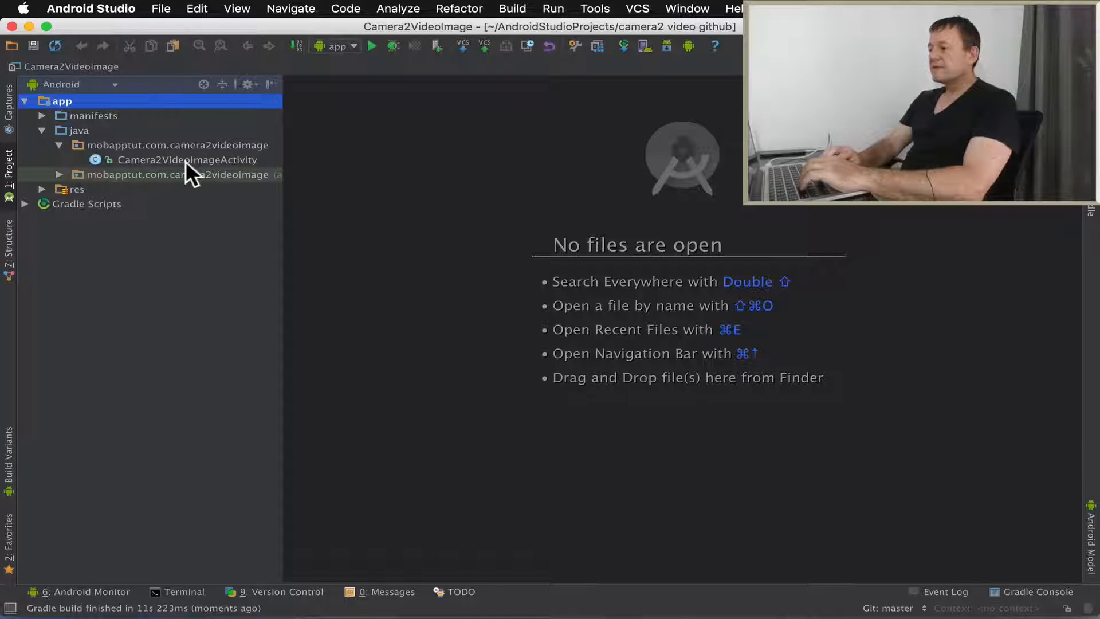
{"action": "double_click", "coordinate": [187, 159]}
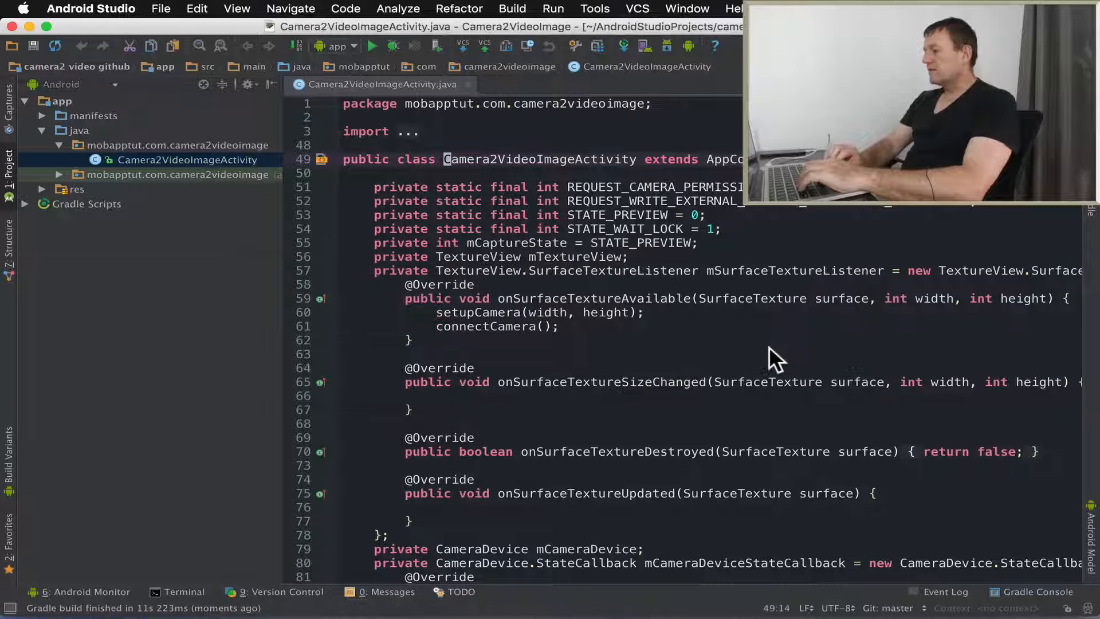
{"action": "double_click", "coordinate": [538, 159]}
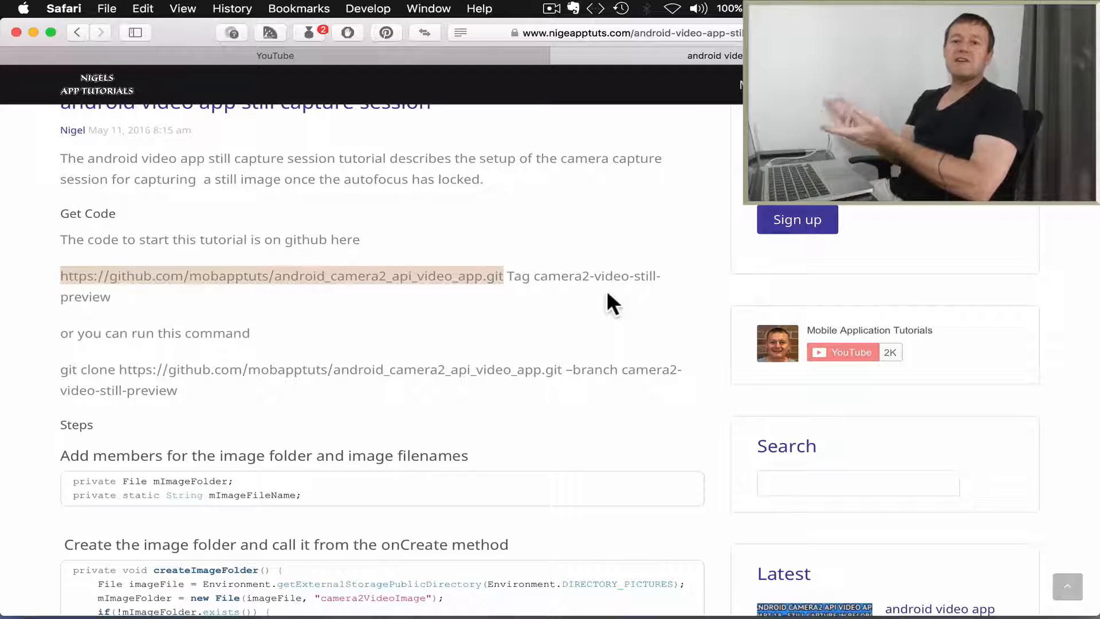
{"action": "scroll", "scroll_direction": "up", "scroll_amount": 3}
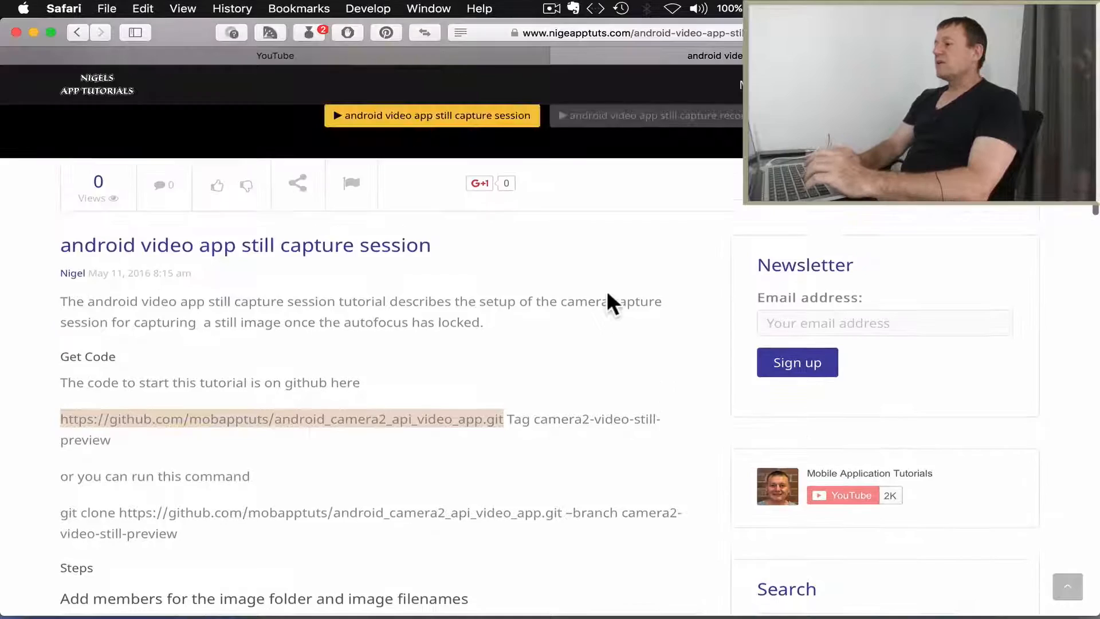
{"action": "scroll", "scroll_direction": "down", "scroll_amount": 3}
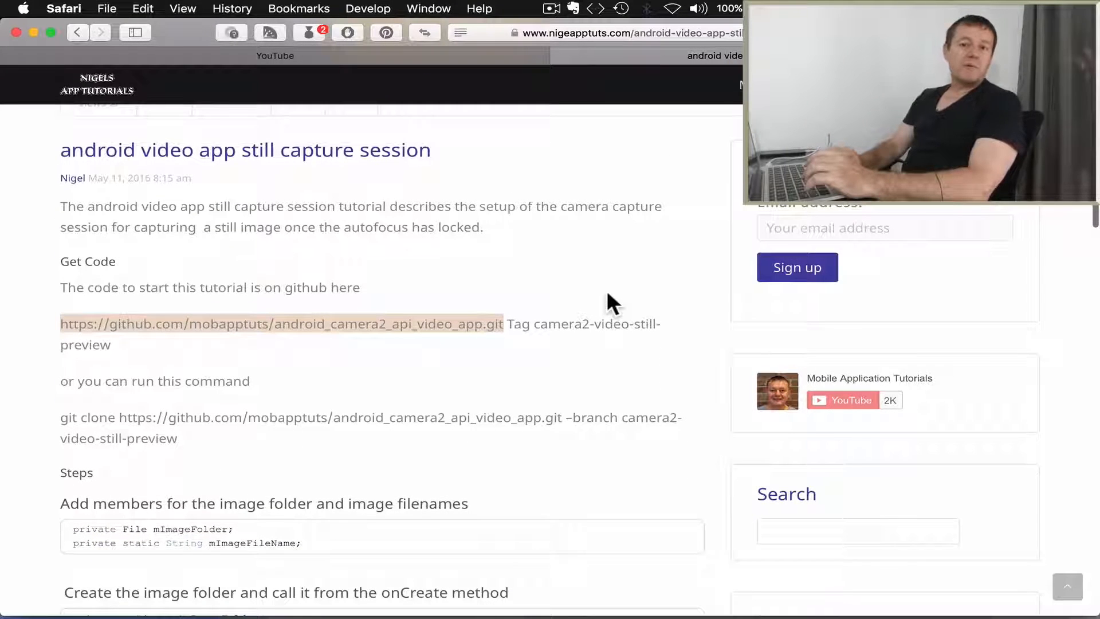
{"action": "scroll", "scroll_direction": "down", "scroll_amount": 3}
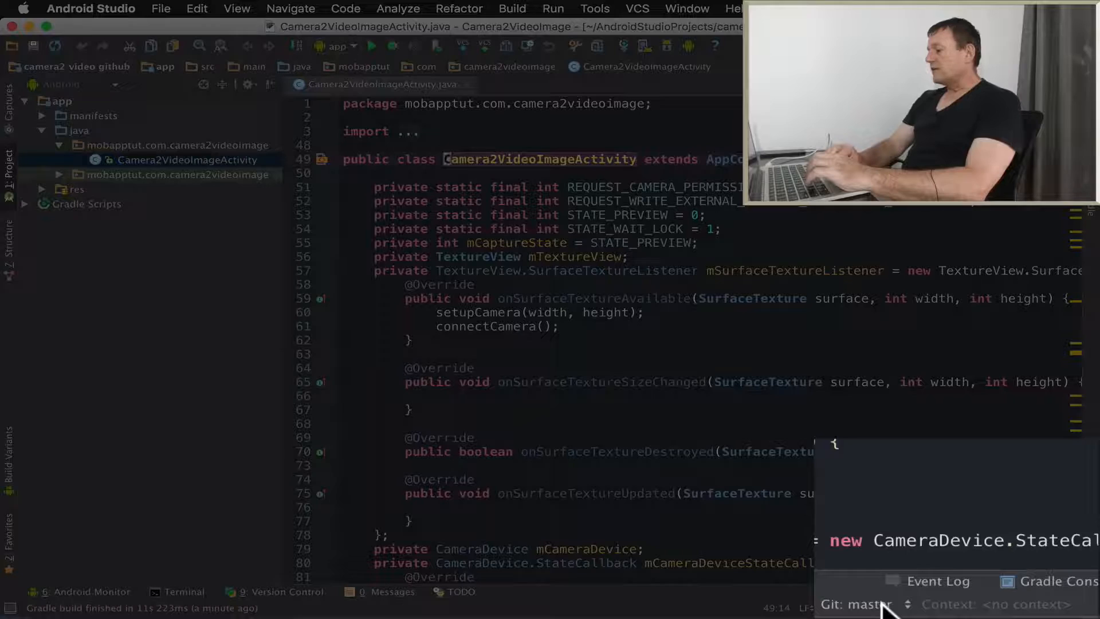
- Check out the camera2-video-still-preview tag through the Git branch actions
{"action": "left_click", "coordinate": [856, 604]}
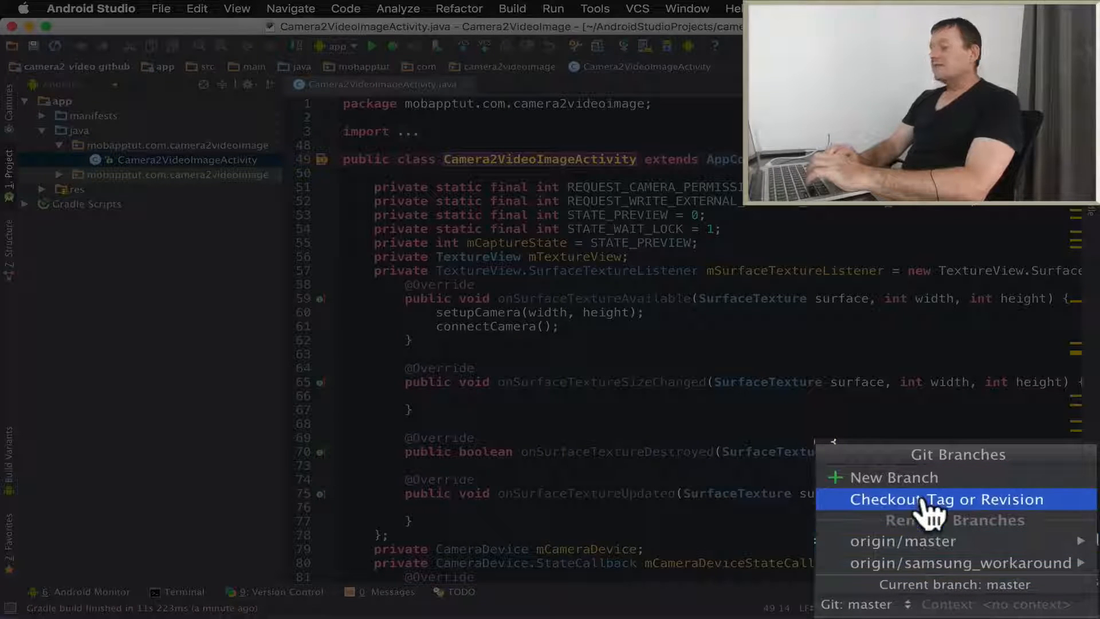
{"action": "left_click", "coordinate": [946, 498]}
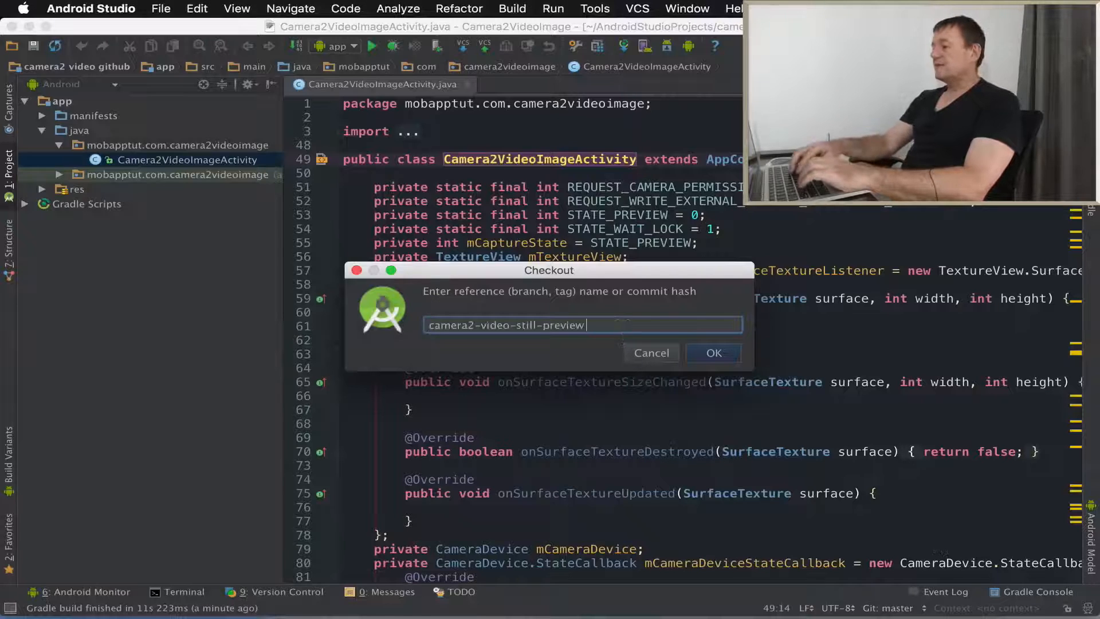
{"action": "left_click", "coordinate": [714, 353]}
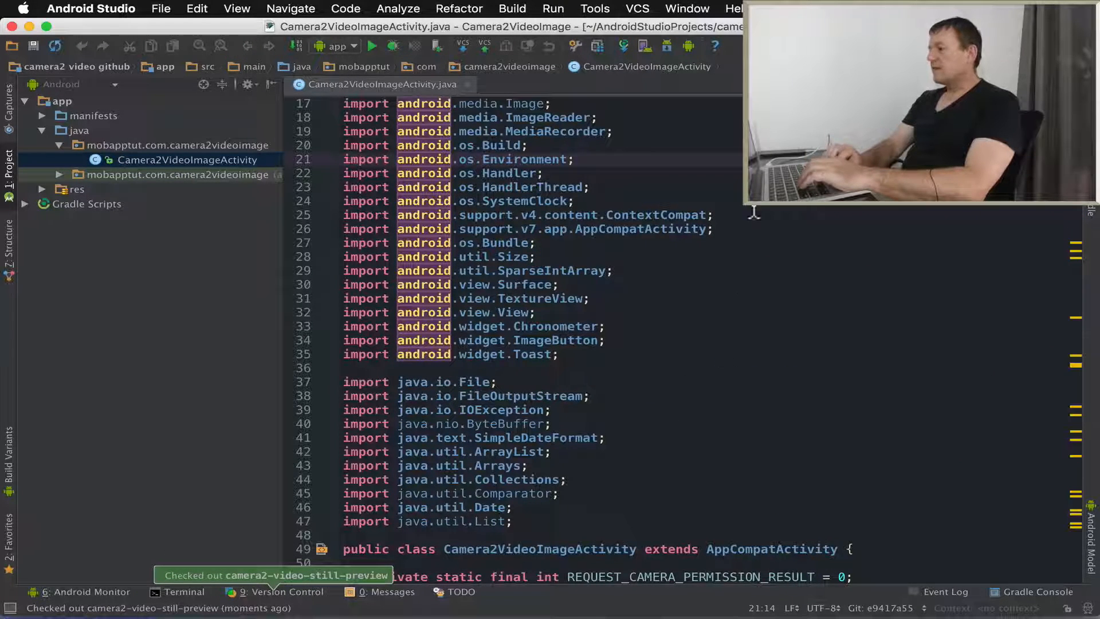
{"action": "mouse_move", "coordinate": [834, 337]}
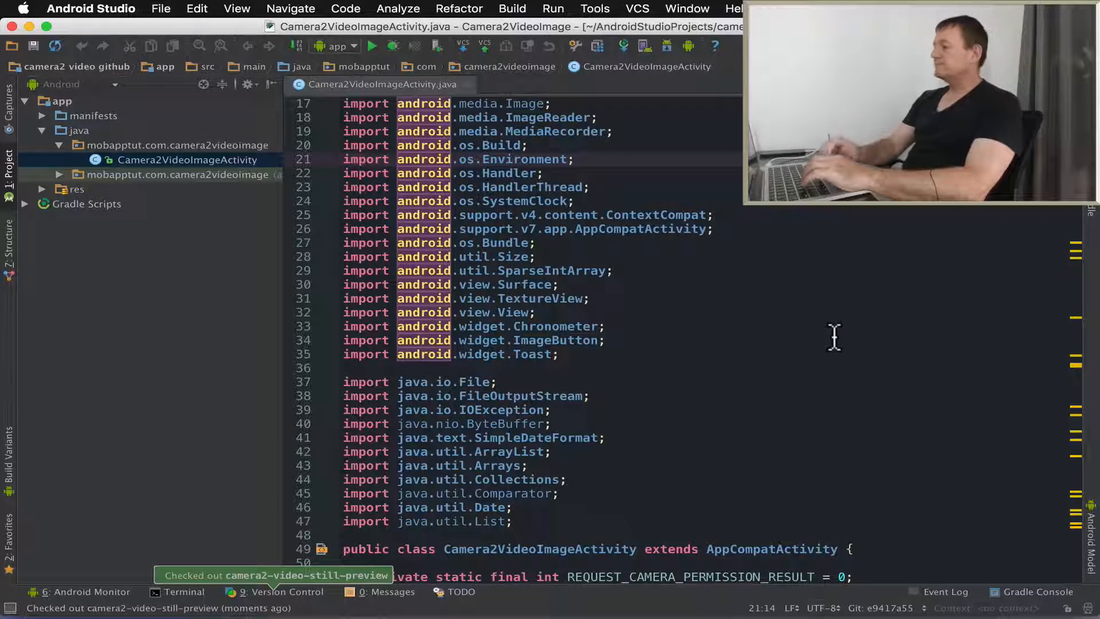
{"action": "mouse_move", "coordinate": [844, 340]}
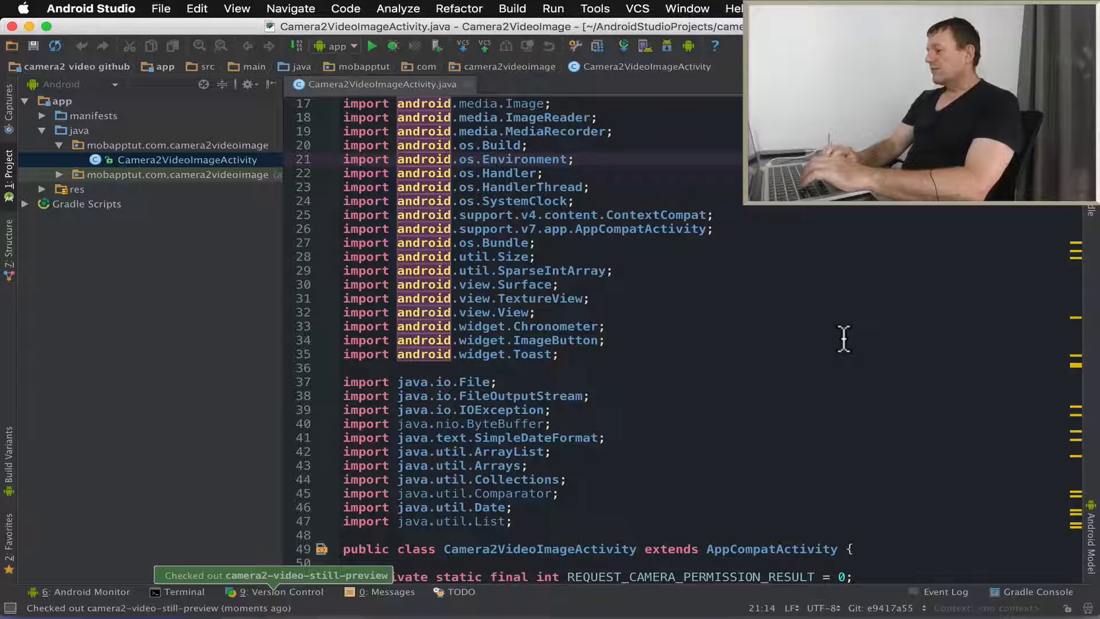
{"action": "mouse_move", "coordinate": [747, 343]}
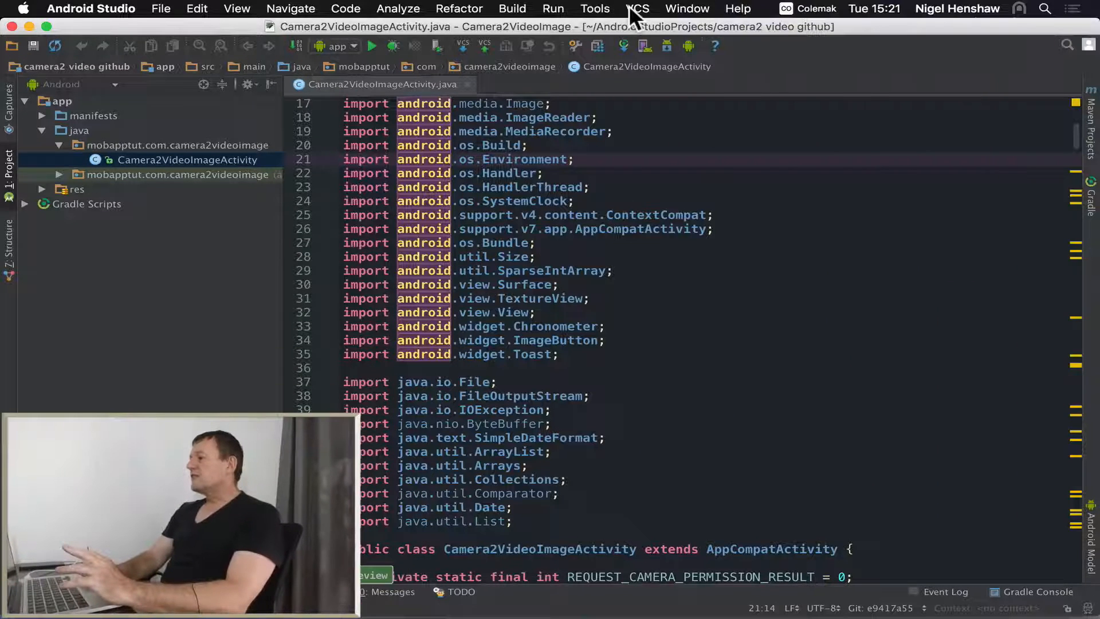
- Show Git history for Camera2VideoImageActivity.java and compare commit e9417a5 with 843c425
{"action": "left_click", "coordinate": [636, 8]}
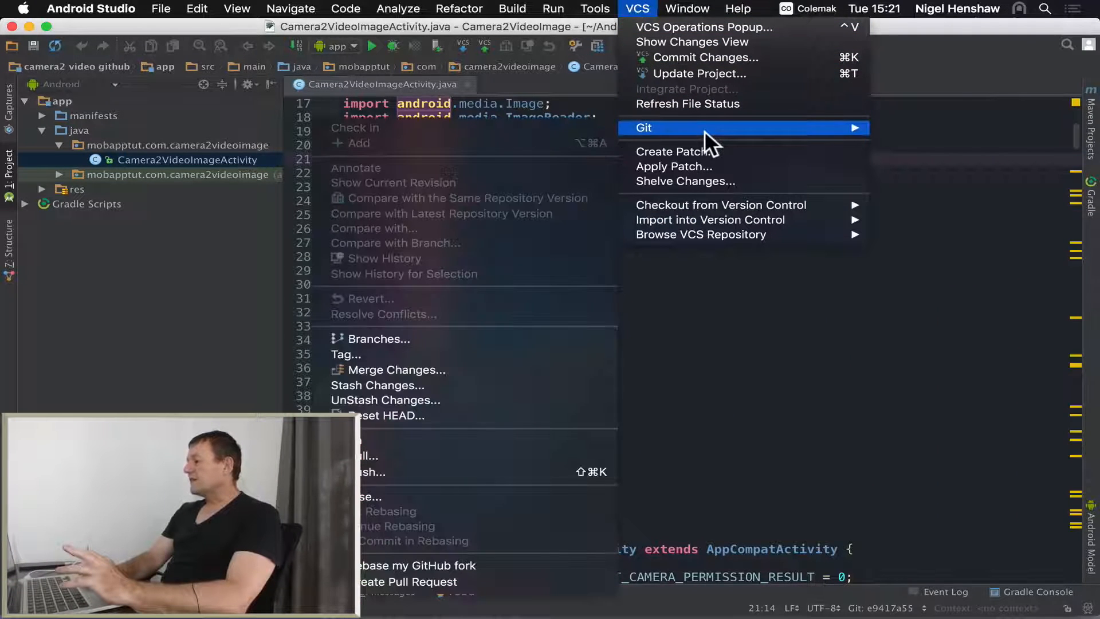
{"action": "mouse_move", "coordinate": [730, 295]}
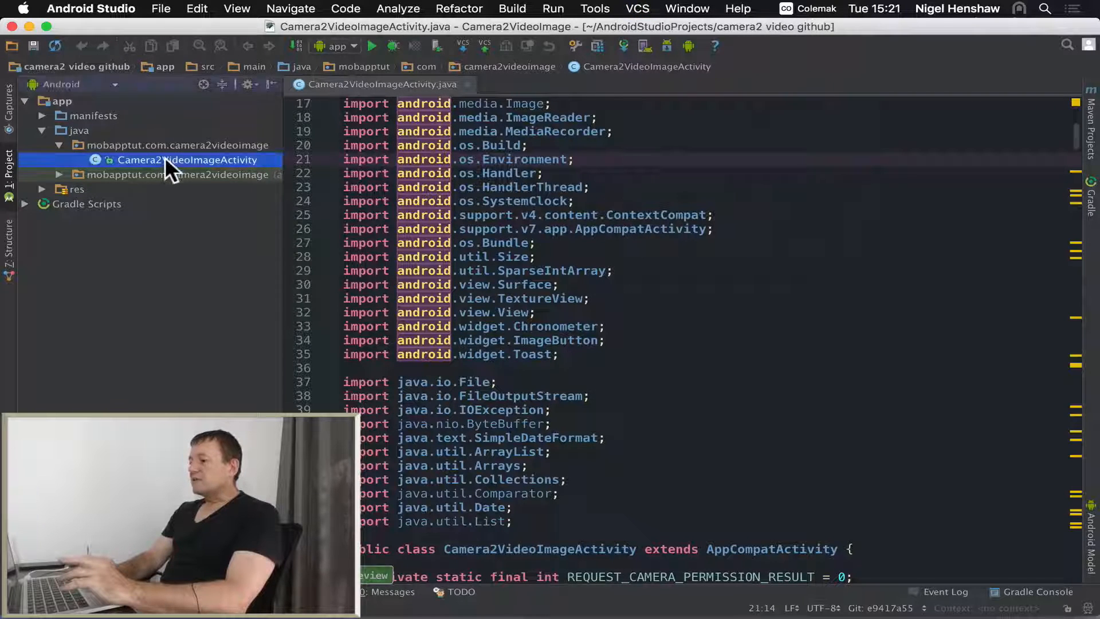
{"action": "left_click", "coordinate": [586, 298]}
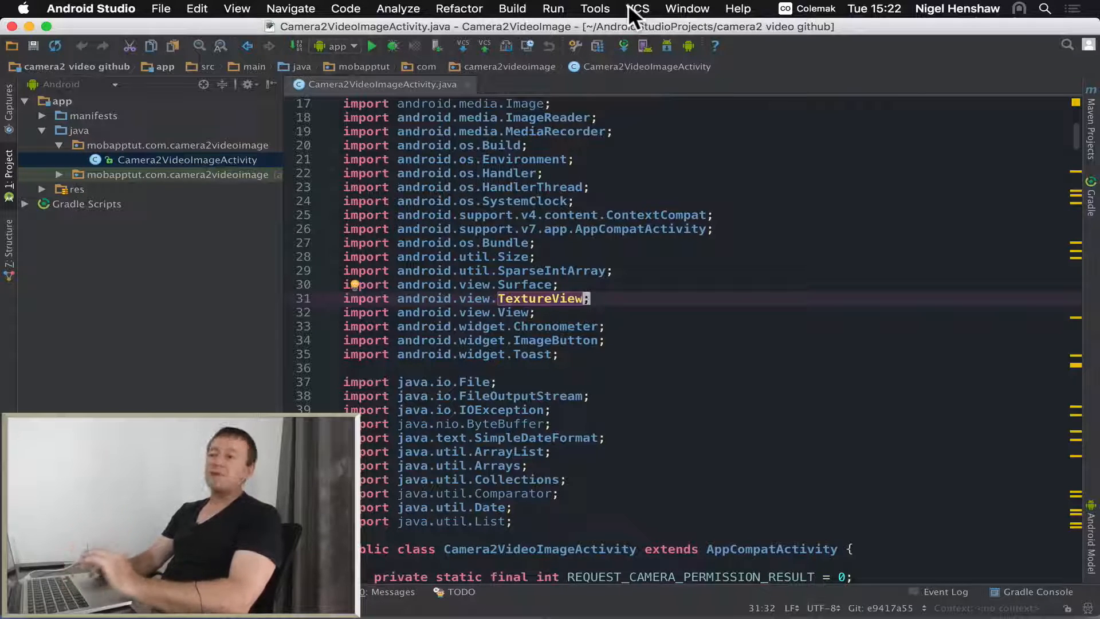
{"action": "left_click", "coordinate": [636, 8]}
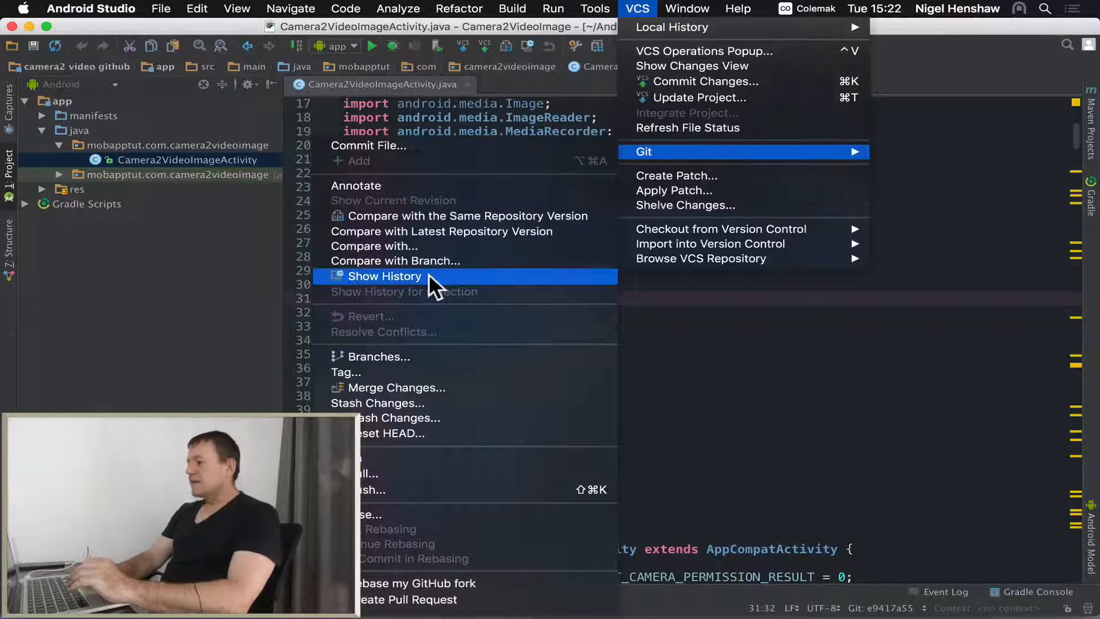
{"action": "left_click", "coordinate": [385, 276]}
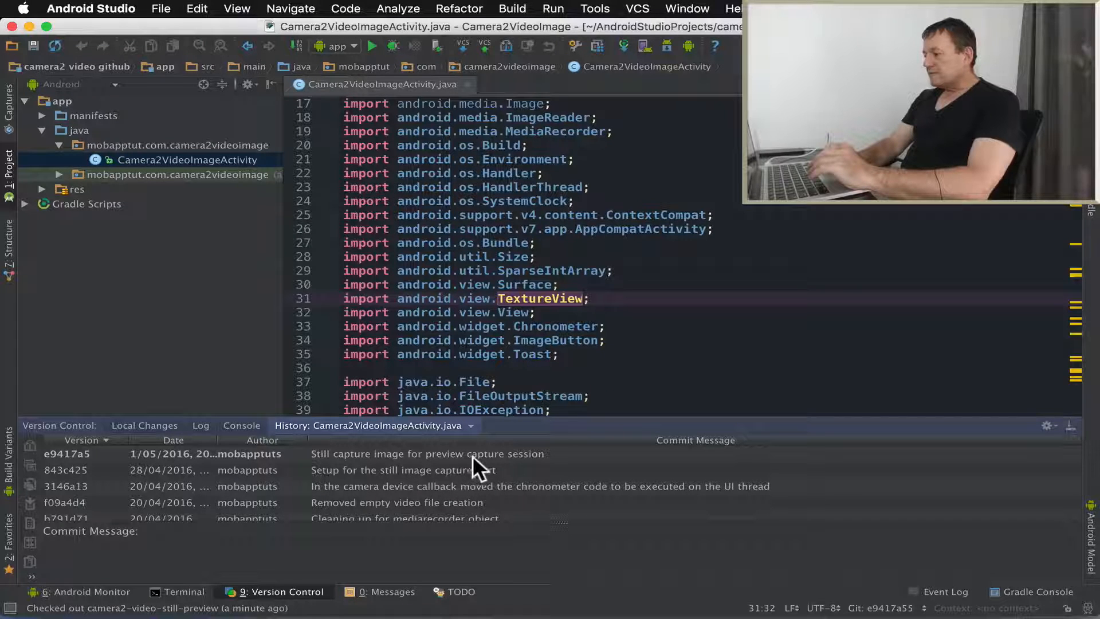
{"action": "mouse_move", "coordinate": [393, 463]}
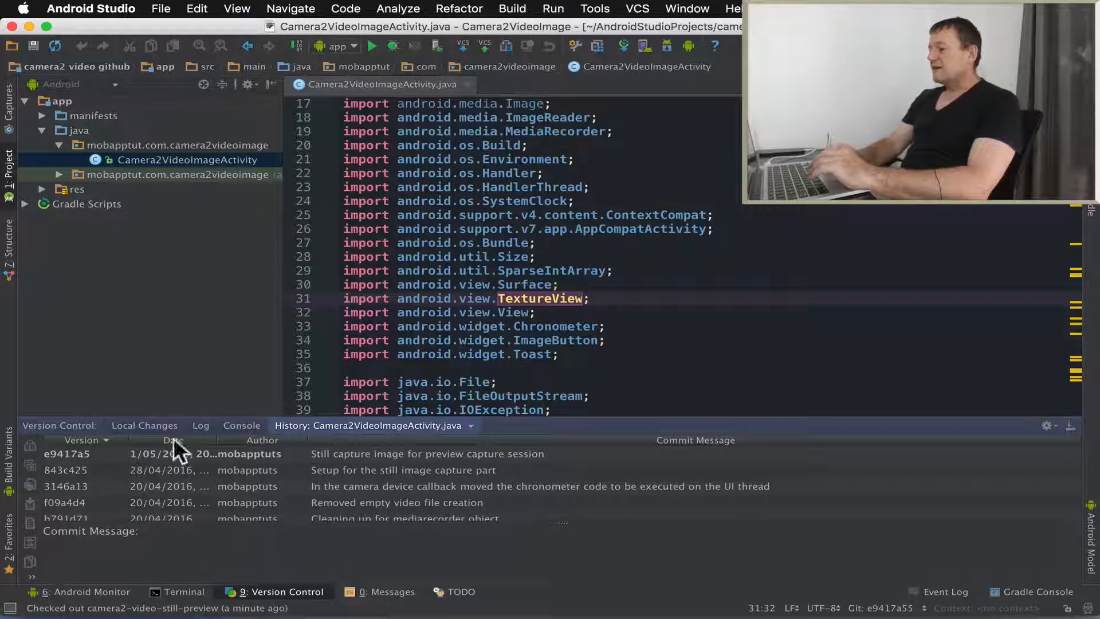
{"action": "mouse_move", "coordinate": [393, 463]}
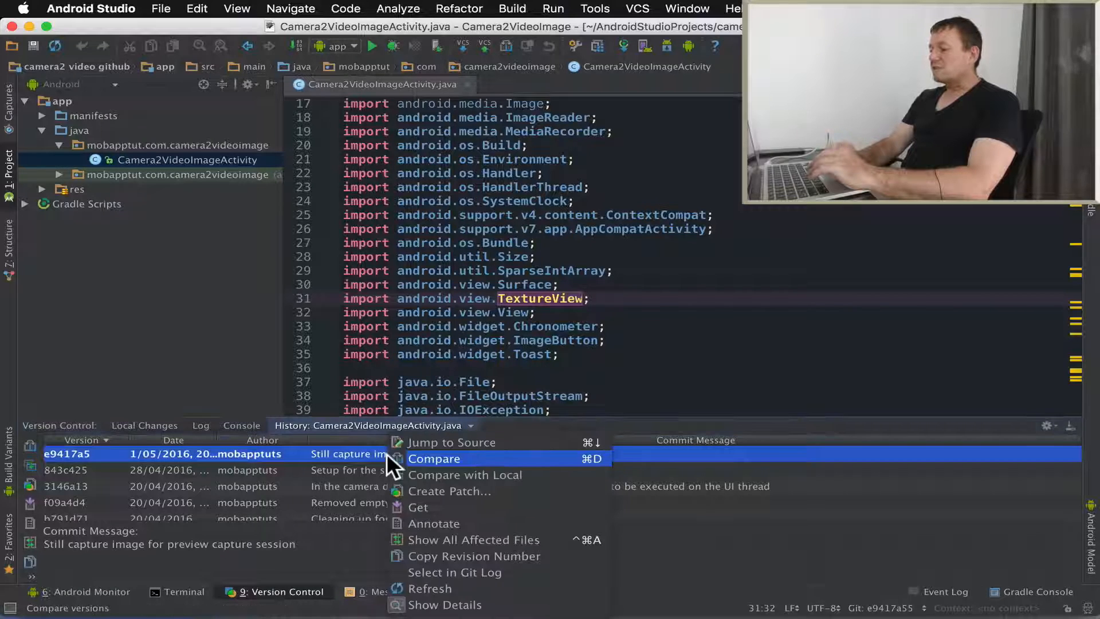
{"action": "left_click", "coordinate": [473, 540]}
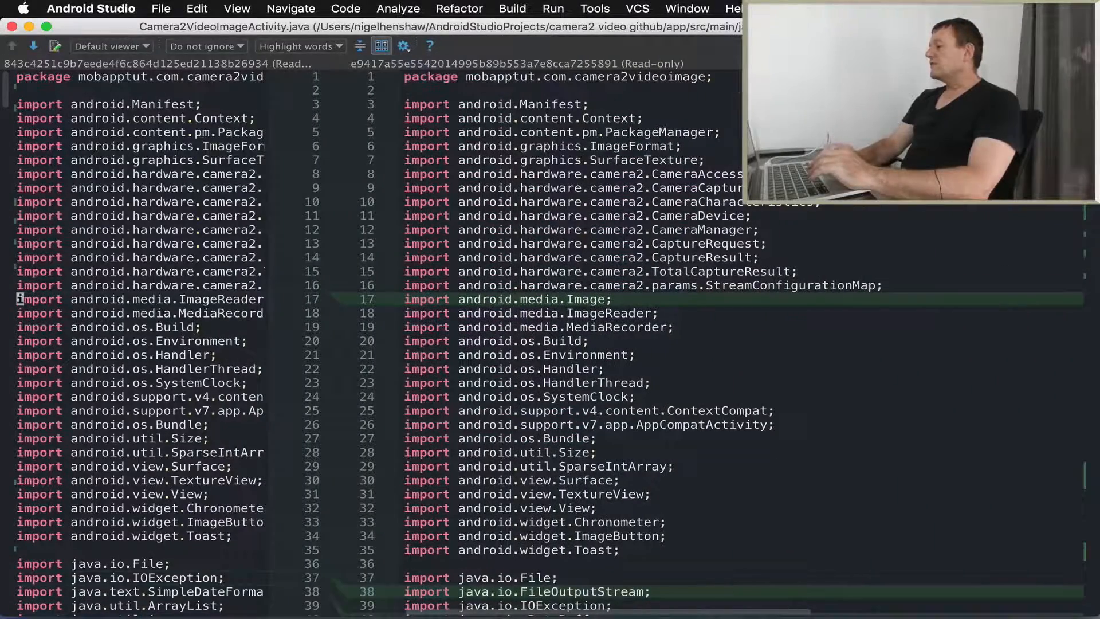
- Scroll through the diff to review the added ImageSaver and still-capture code
{"action": "scroll", "scroll_direction": "down", "scroll_amount": 3}
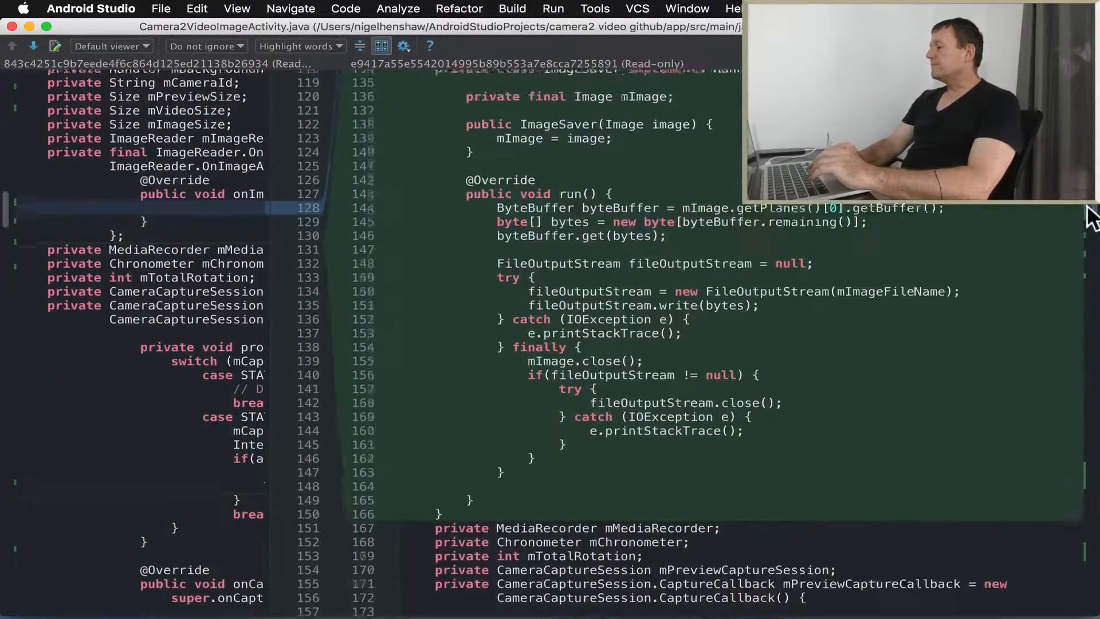
{"action": "scroll", "scroll_direction": "up", "scroll_amount": 3}
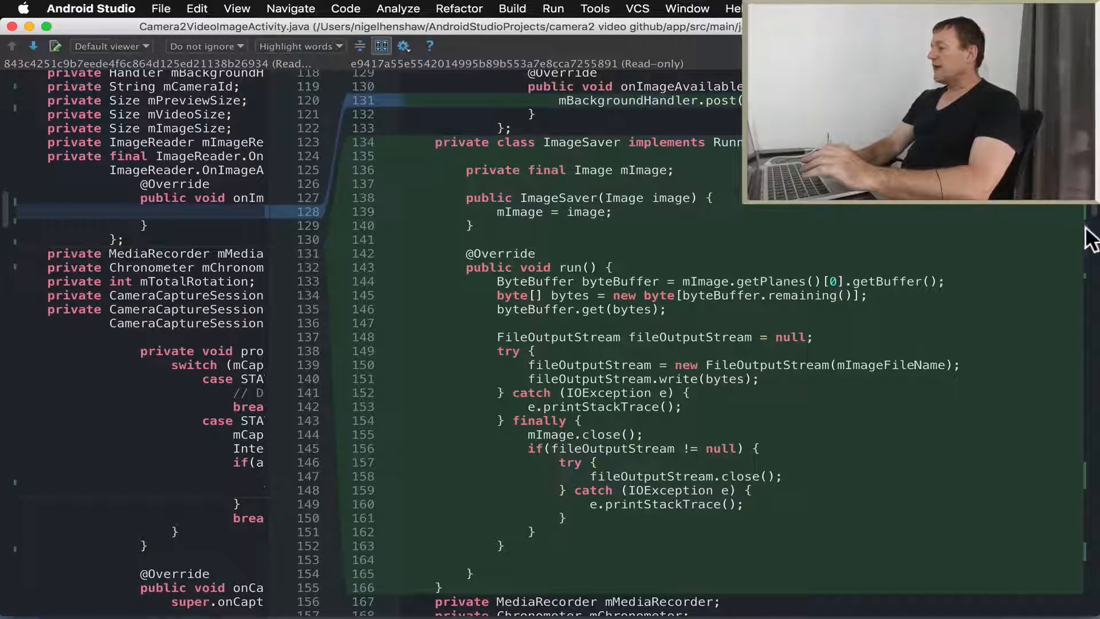
{"action": "scroll", "scroll_direction": "down", "scroll_amount": 3}
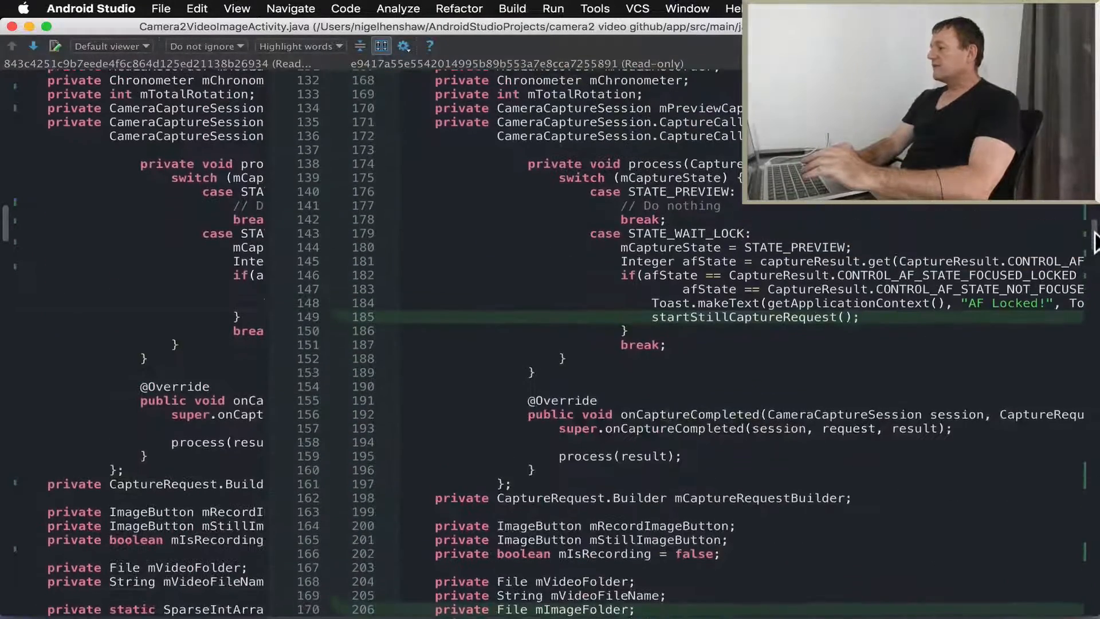
{"action": "scroll", "scroll_direction": "down", "scroll_amount": 3}
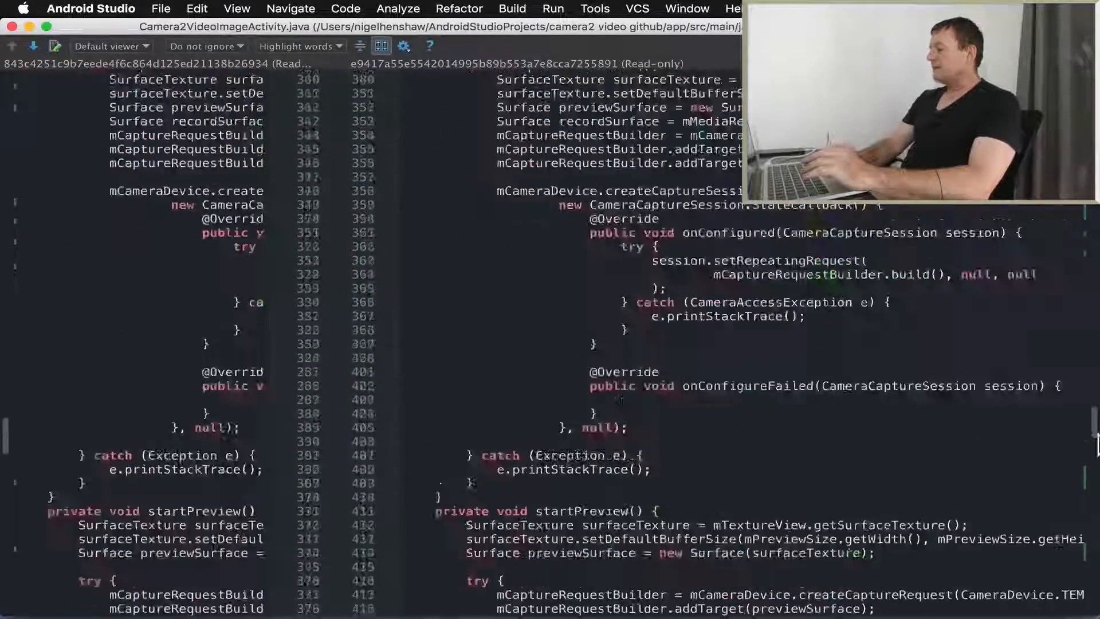
{"action": "scroll", "scroll_direction": "down", "scroll_amount": 3}
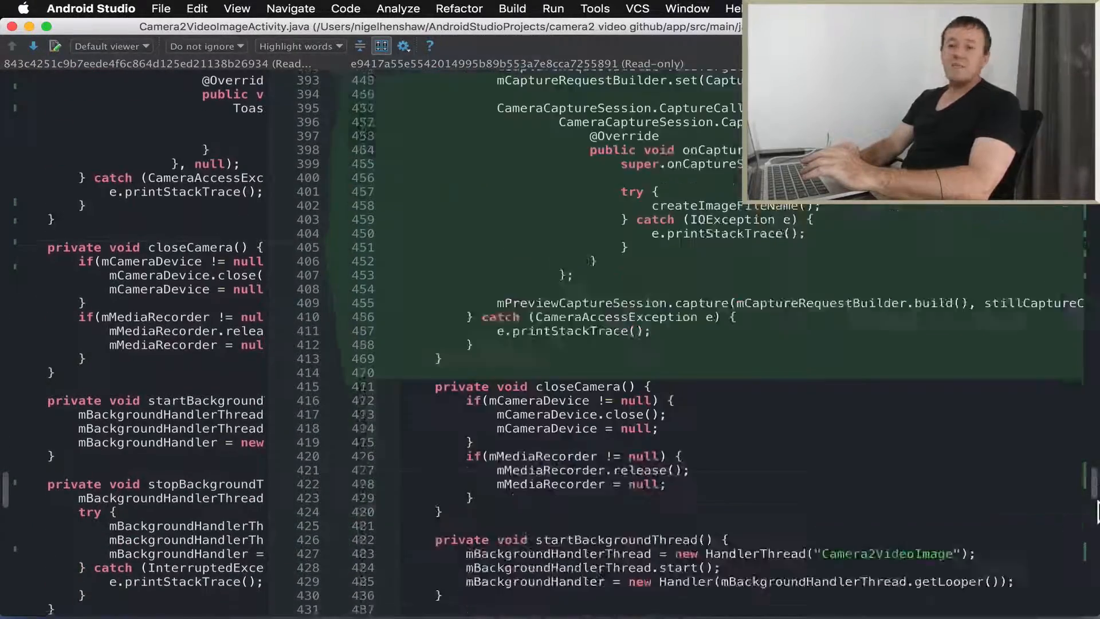
{"action": "scroll", "scroll_direction": "down", "scroll_amount": 3}
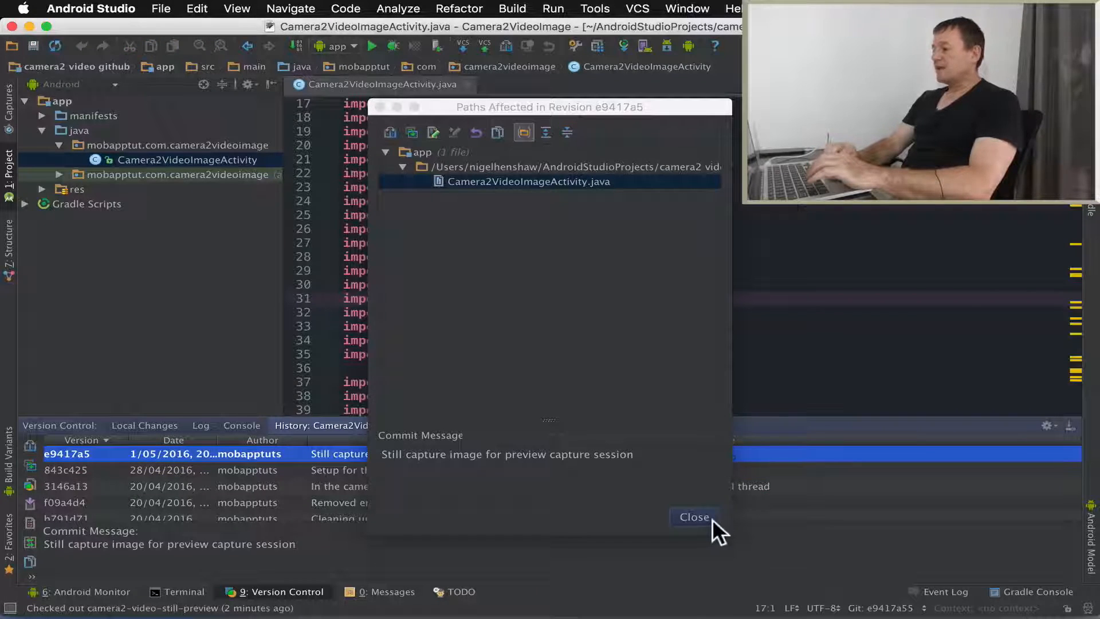
- Dismiss the Paths Affected list, leaving Camera2VideoImageActivity.java in the editor
{"action": "left_click", "coordinate": [694, 517]}
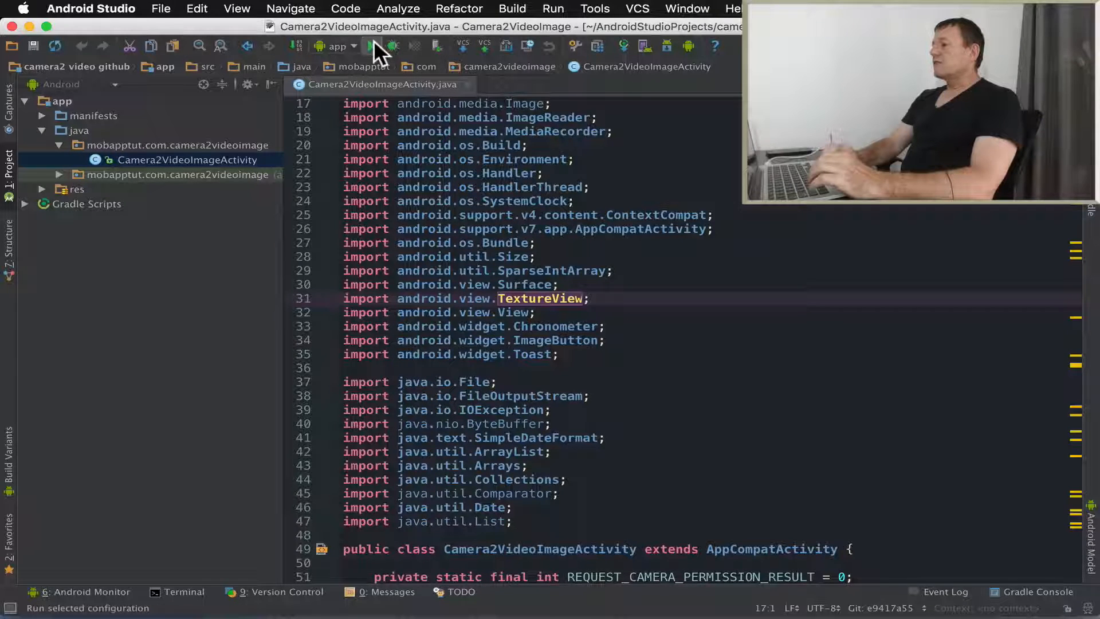
- Run the app on the LGE Nexus 5X and bring up the device screen-recording options
{"action": "left_click", "coordinate": [372, 46]}
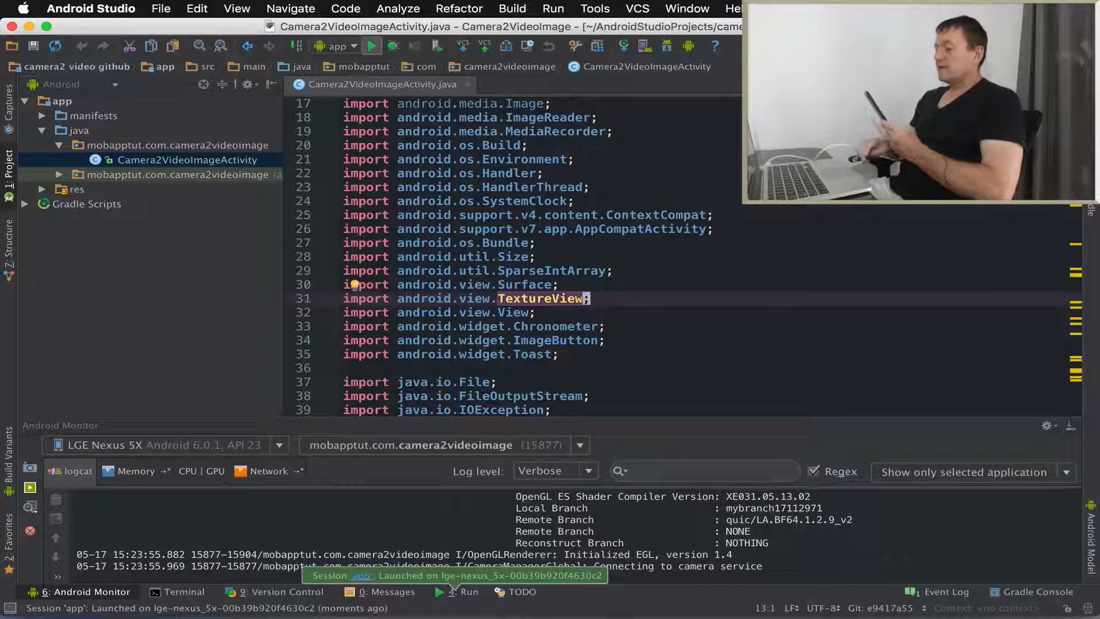
{"action": "left_click", "coordinate": [30, 488]}
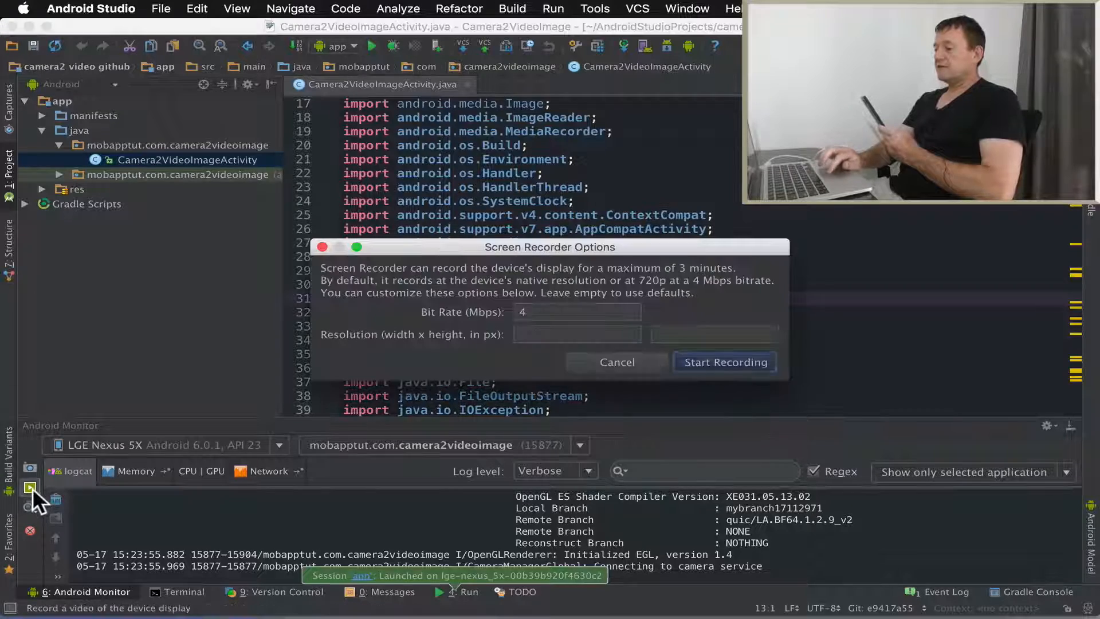
- Start recording the Nexus 5X display while the camera app records video
{"action": "left_click", "coordinate": [725, 362]}
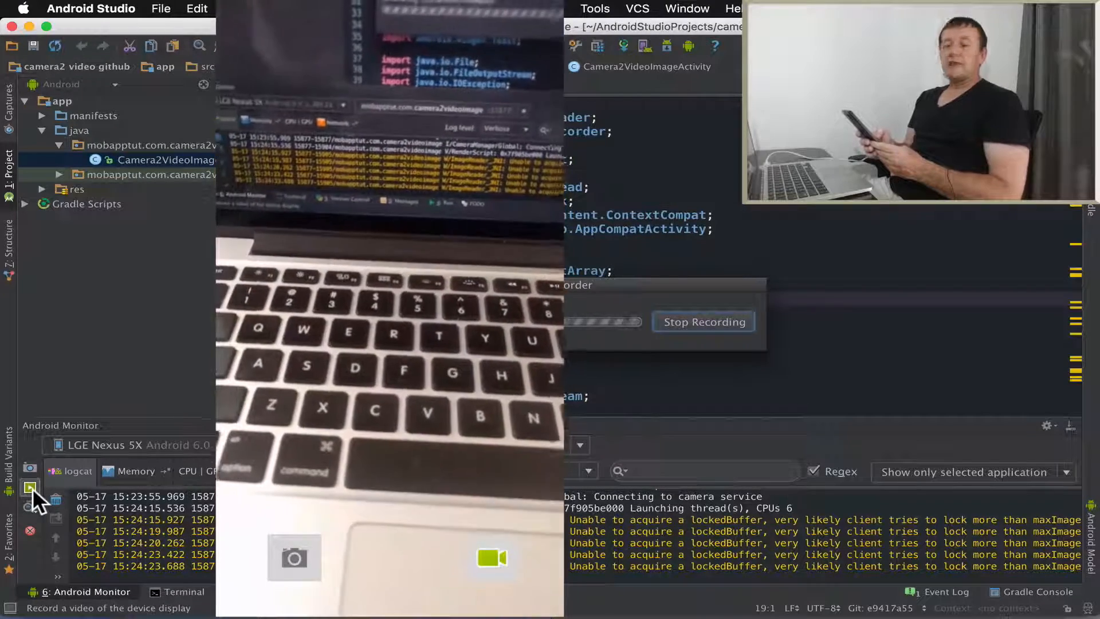
{"action": "left_click", "coordinate": [491, 558]}
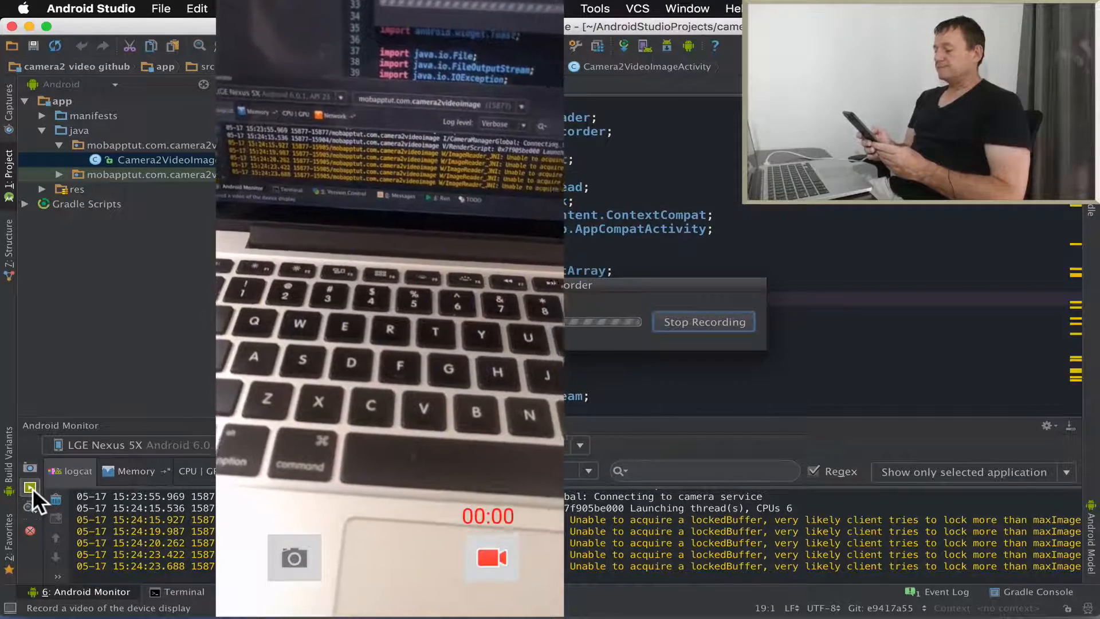